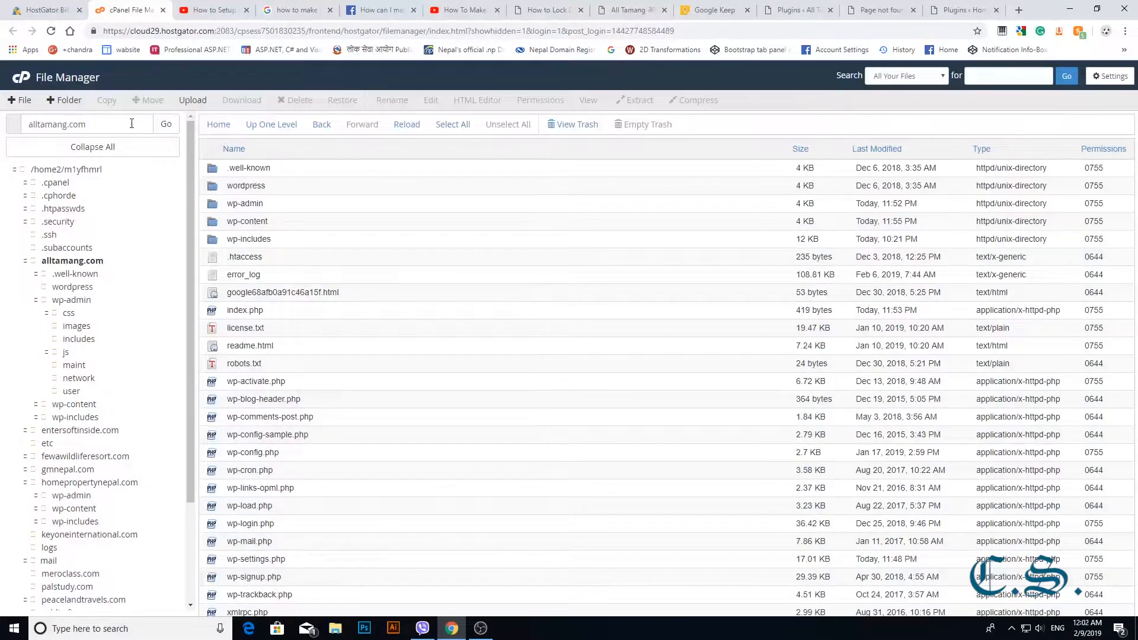
mouse_move(611, 262)
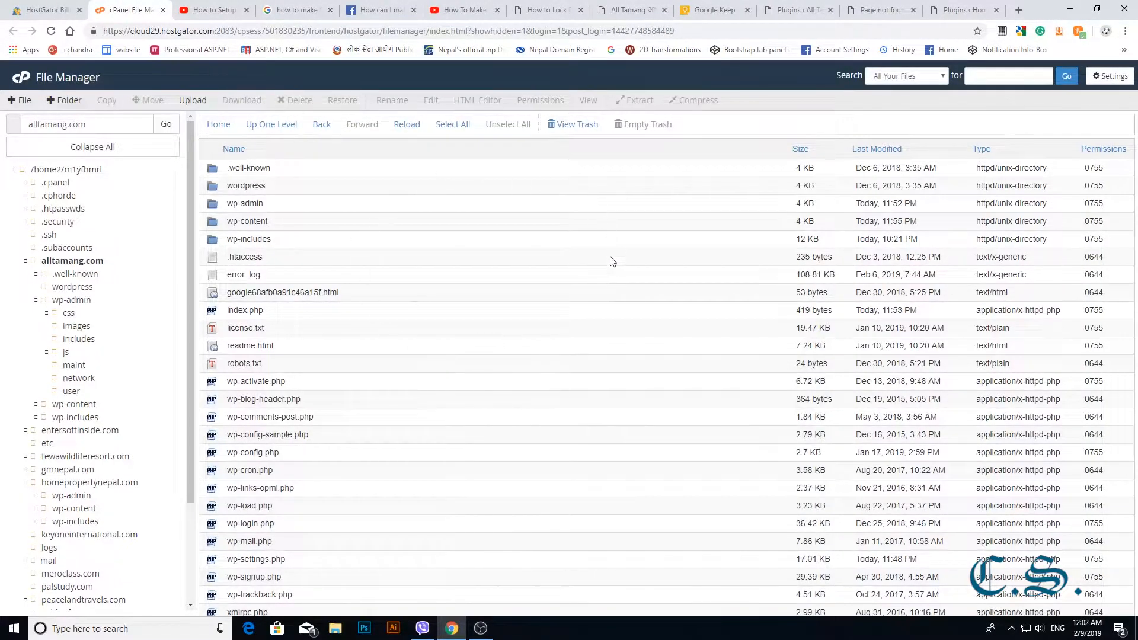
mouse_move(445, 256)
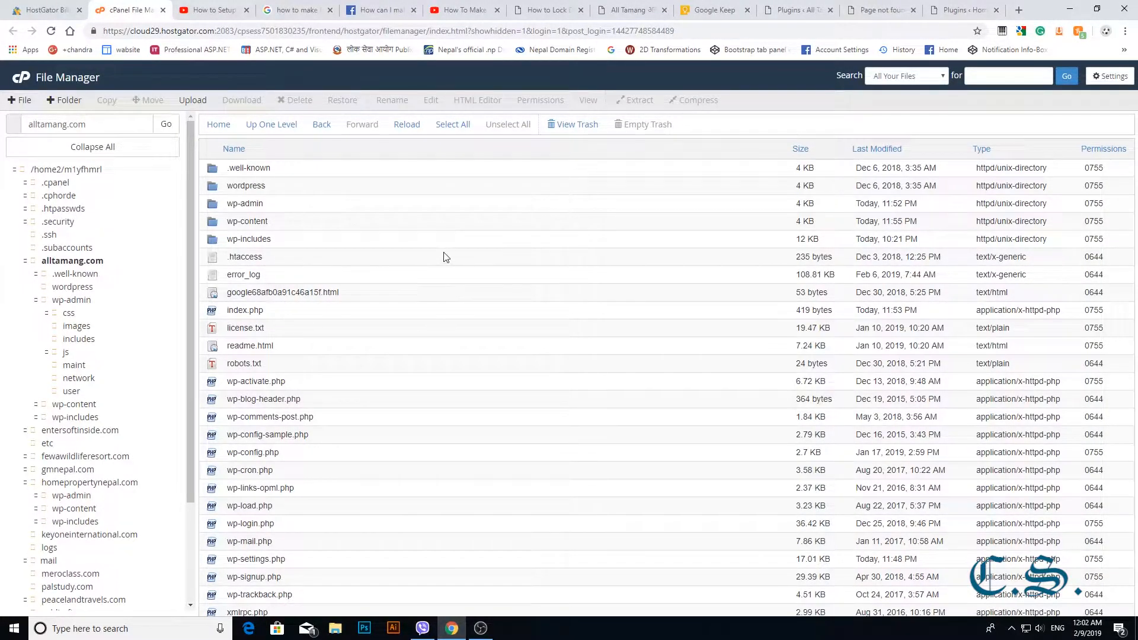
Browse the wp-admin folder, then return to the alltamang.com root listing.
left_click(72, 261)
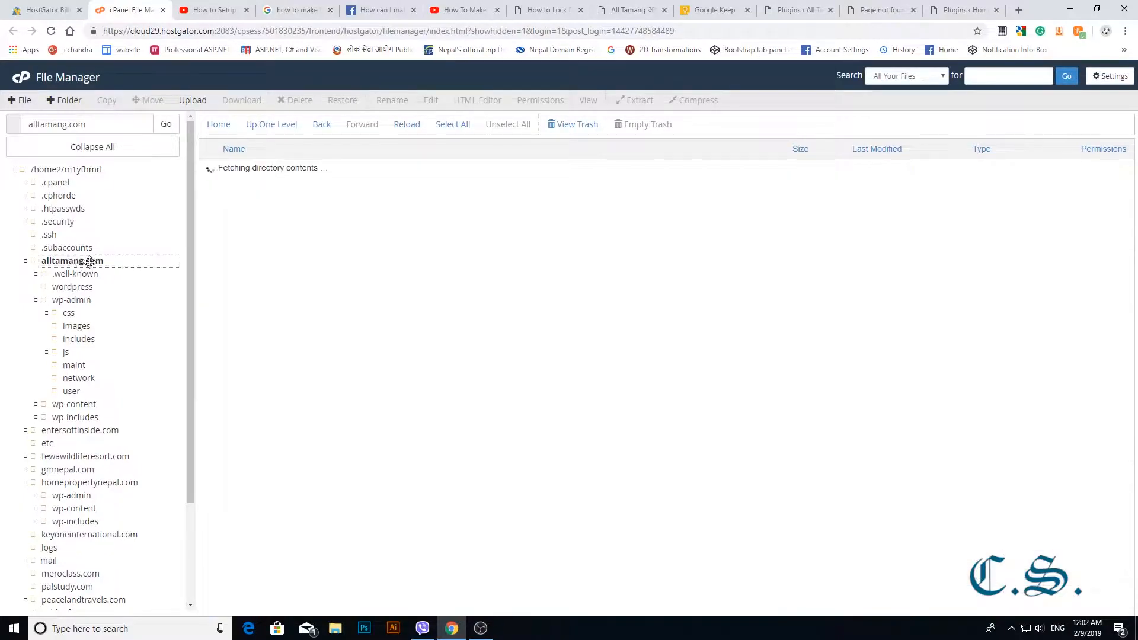
left_click(71, 260)
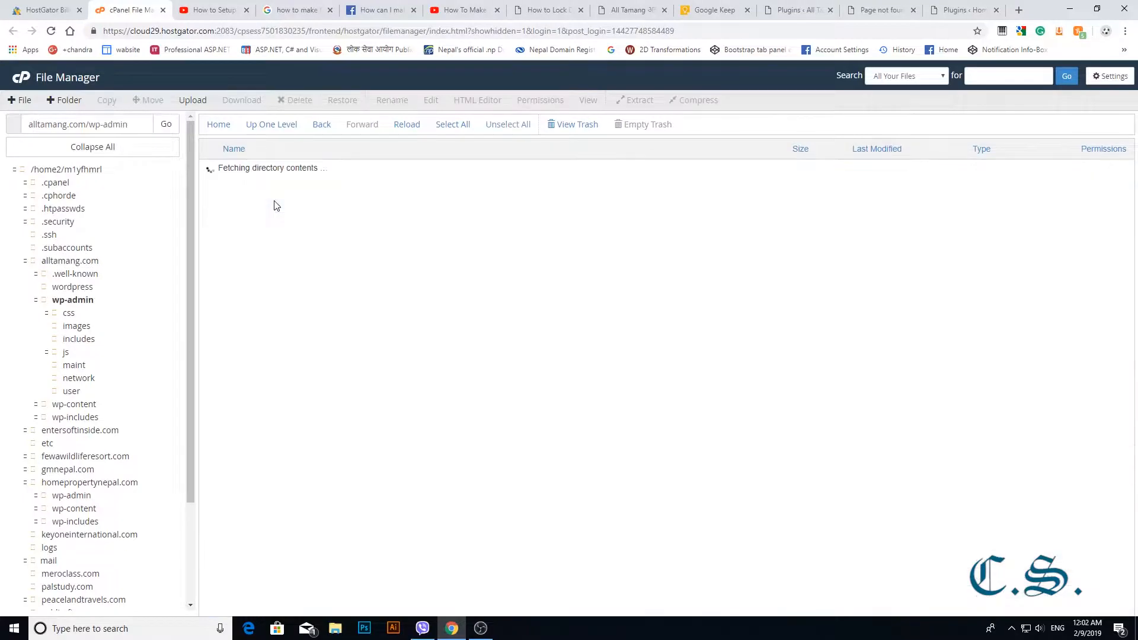
left_click(72, 300)
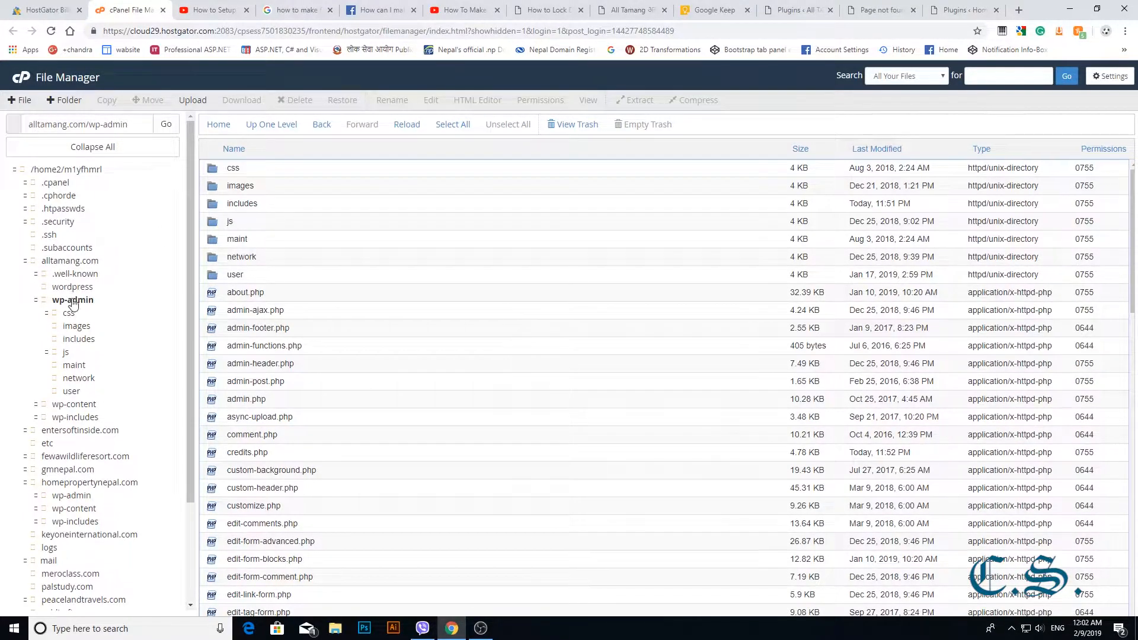
scroll("down", 3)
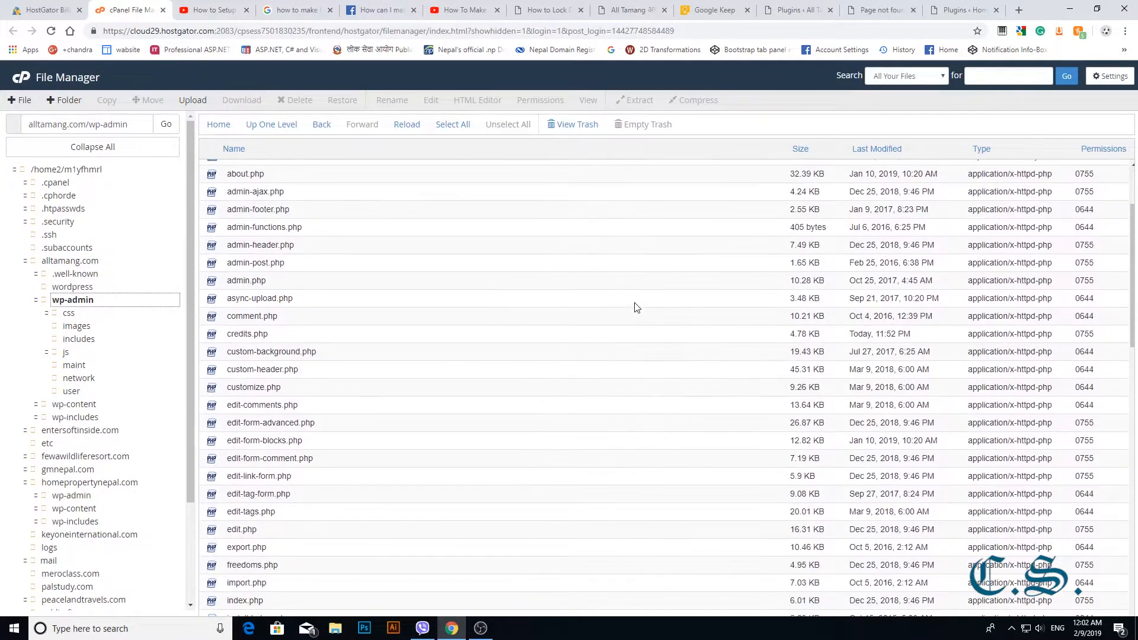
scroll("down", 3)
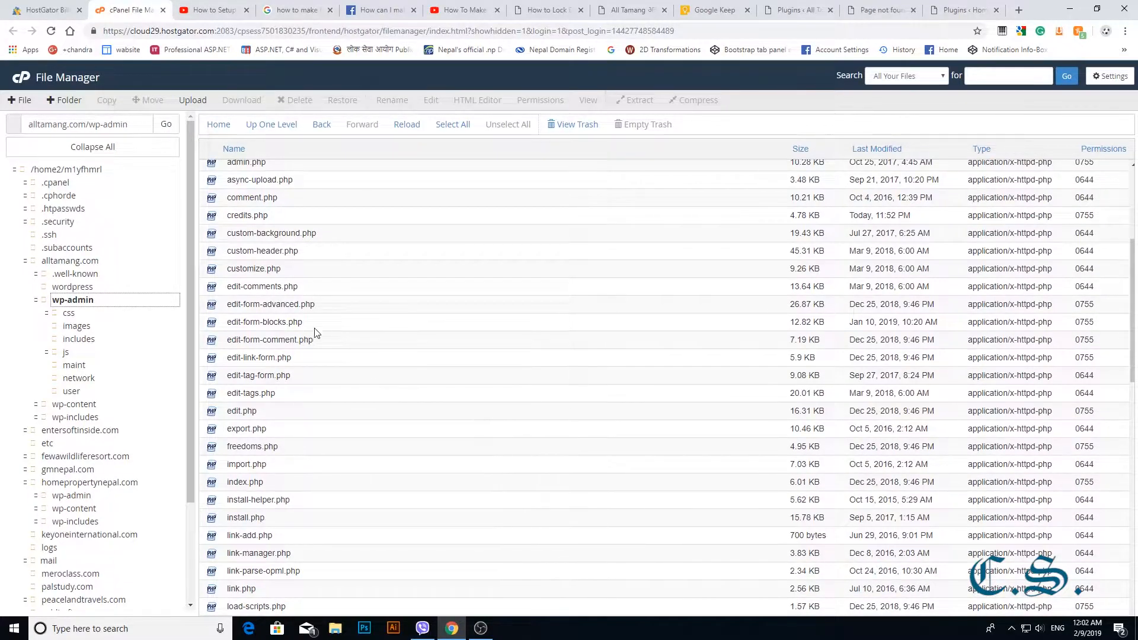
left_click(70, 260)
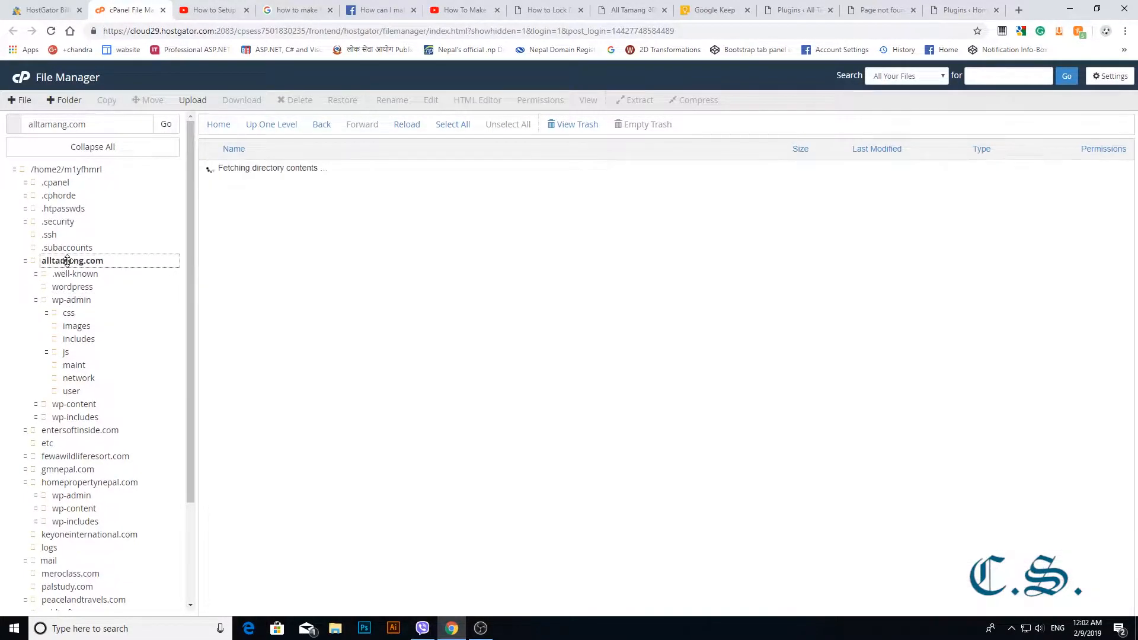
left_click(72, 260)
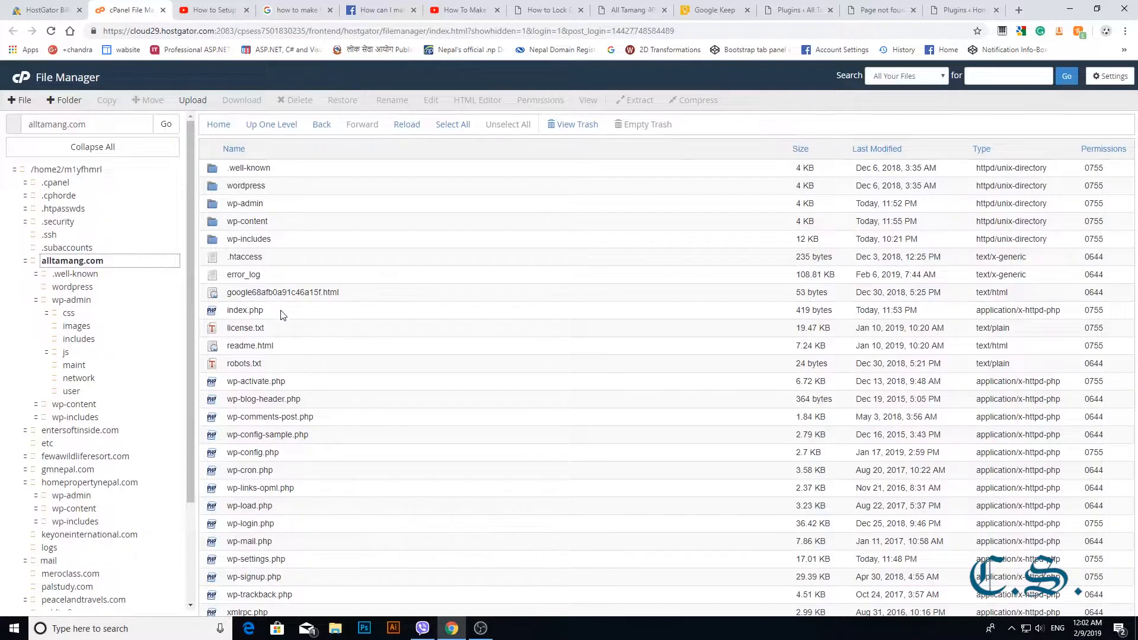
Change index.php and wp-config.php permissions from 0755 to 0644.
left_click(244, 310)
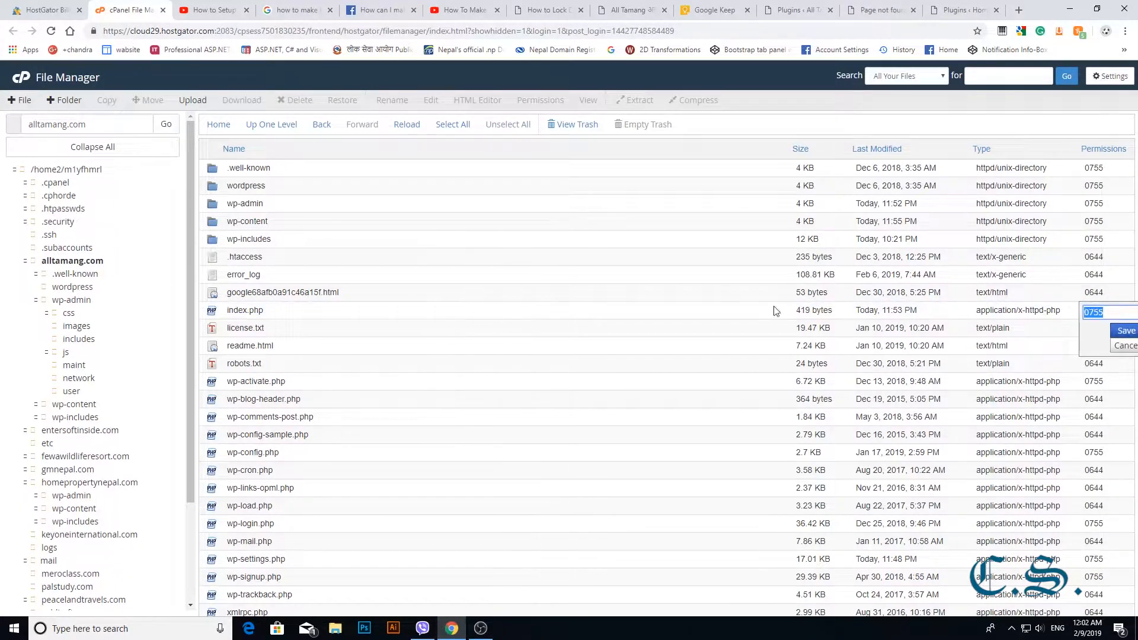
right_click(245, 309)
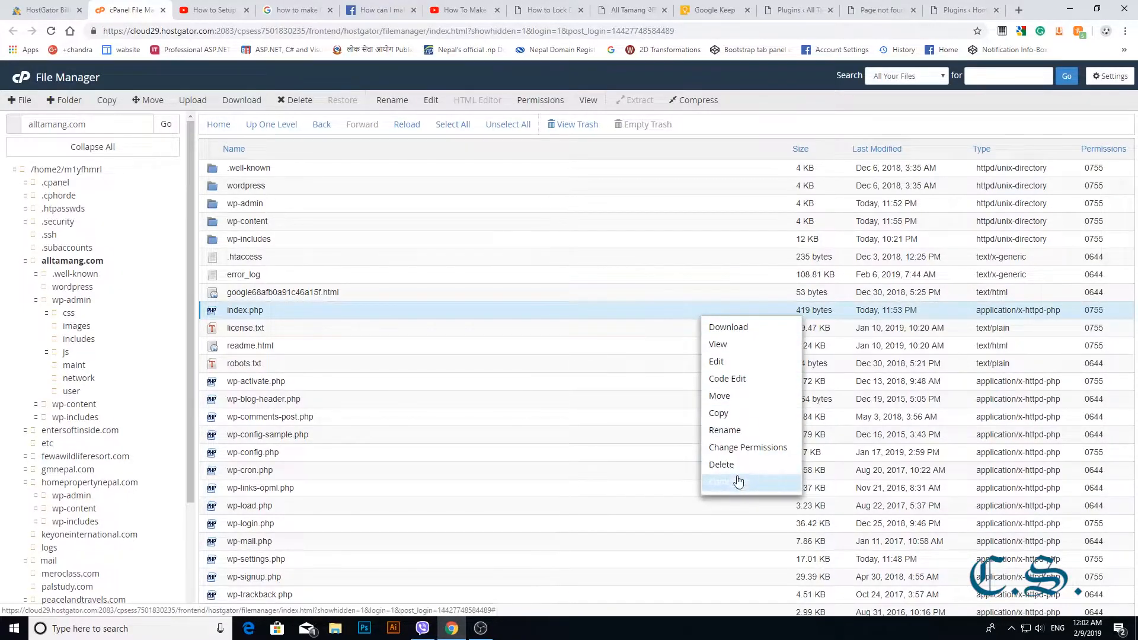
mouse_move(751, 456)
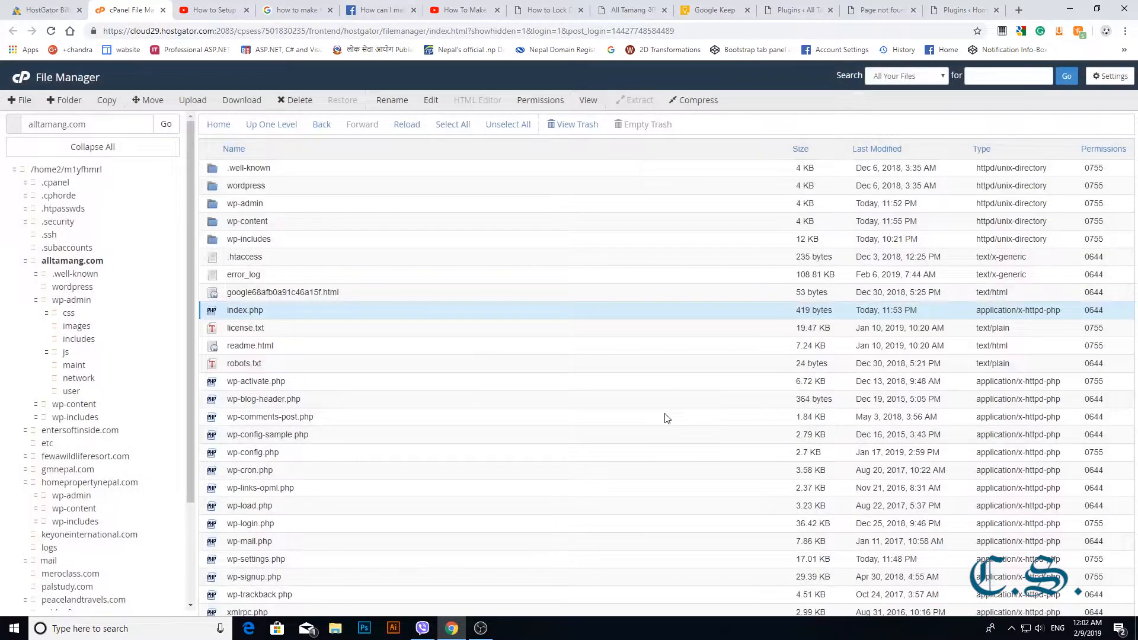
mouse_move(979, 313)
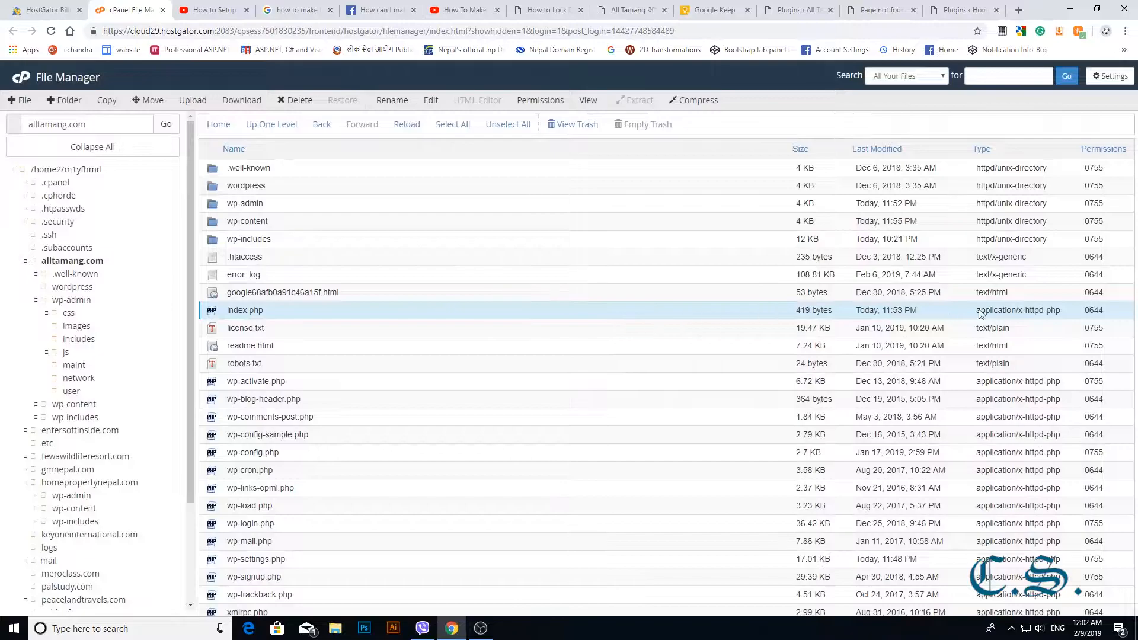
mouse_move(424, 411)
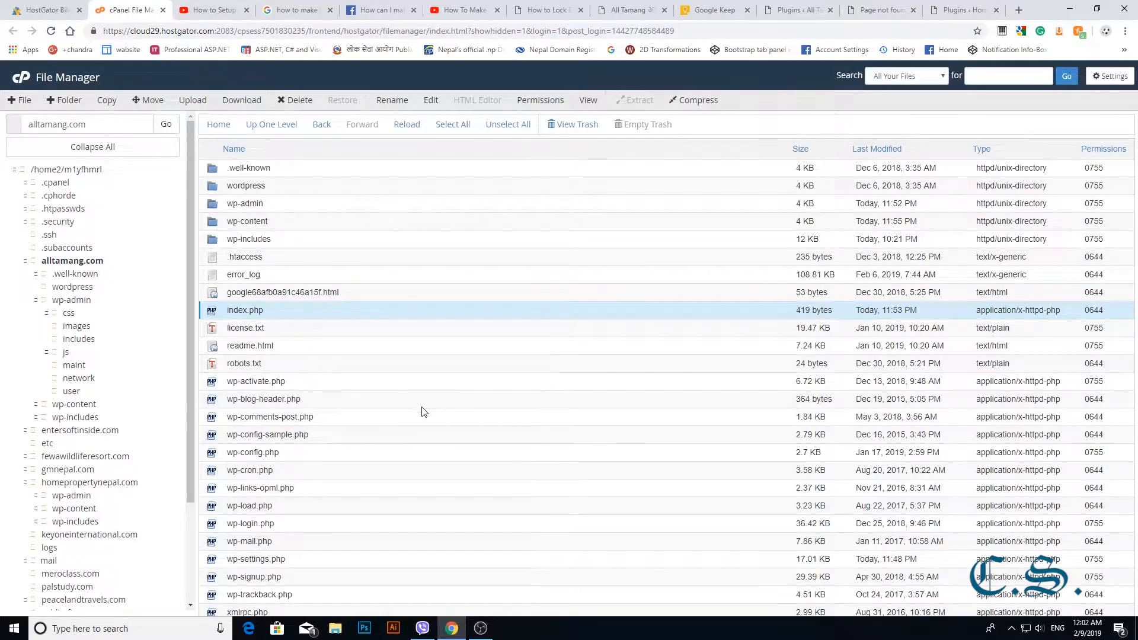
left_click(253, 452)
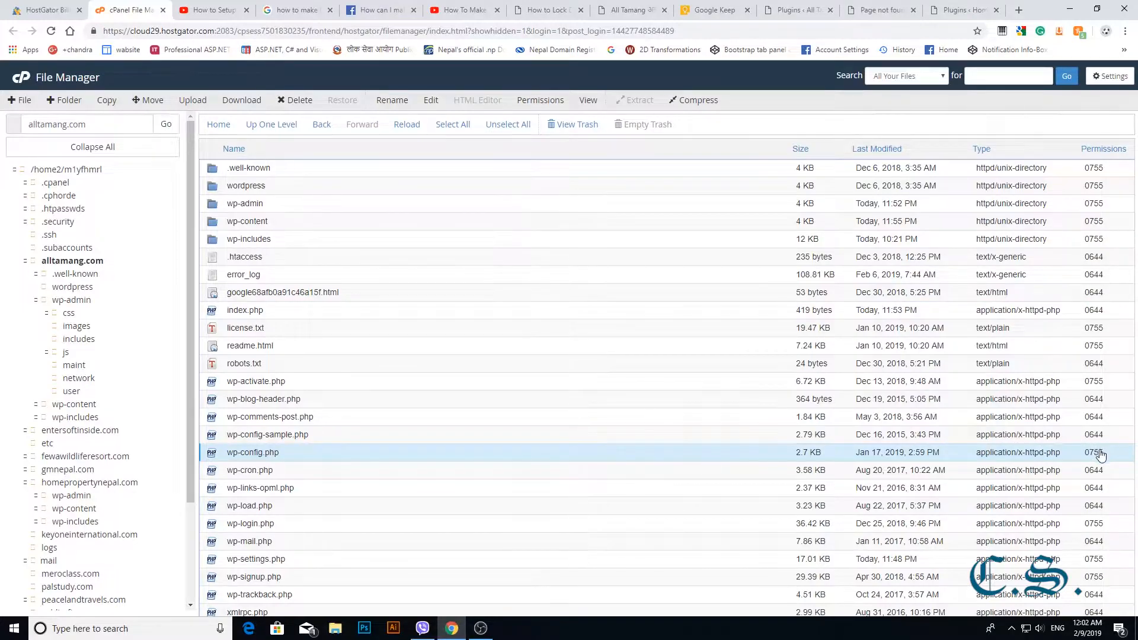
left_click(1096, 452)
type("0644")
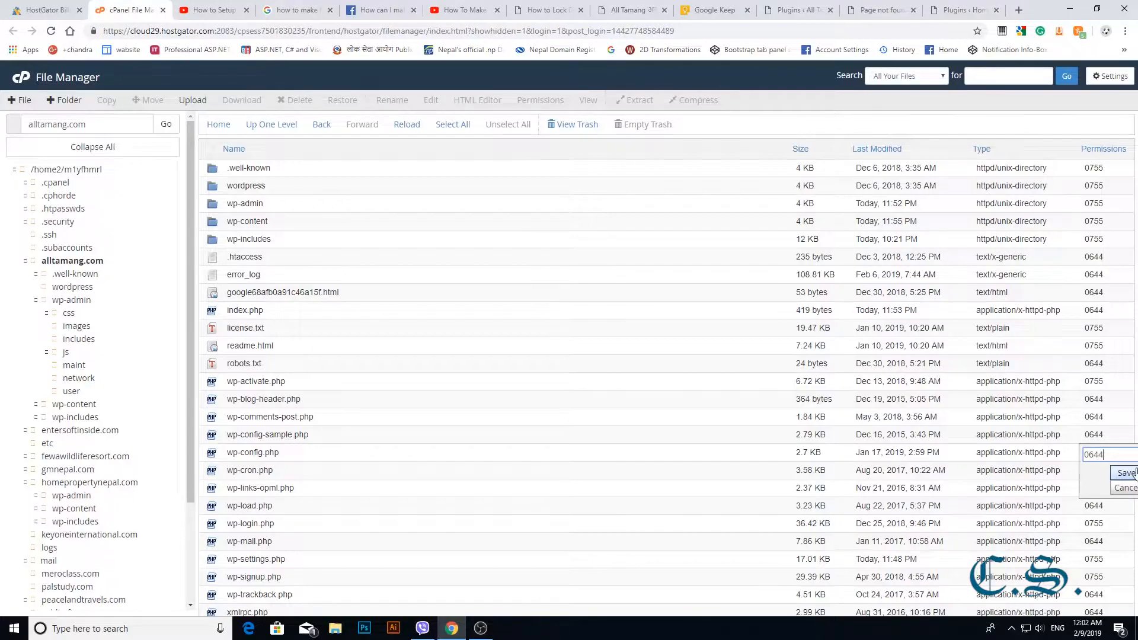
right_click(253, 452)
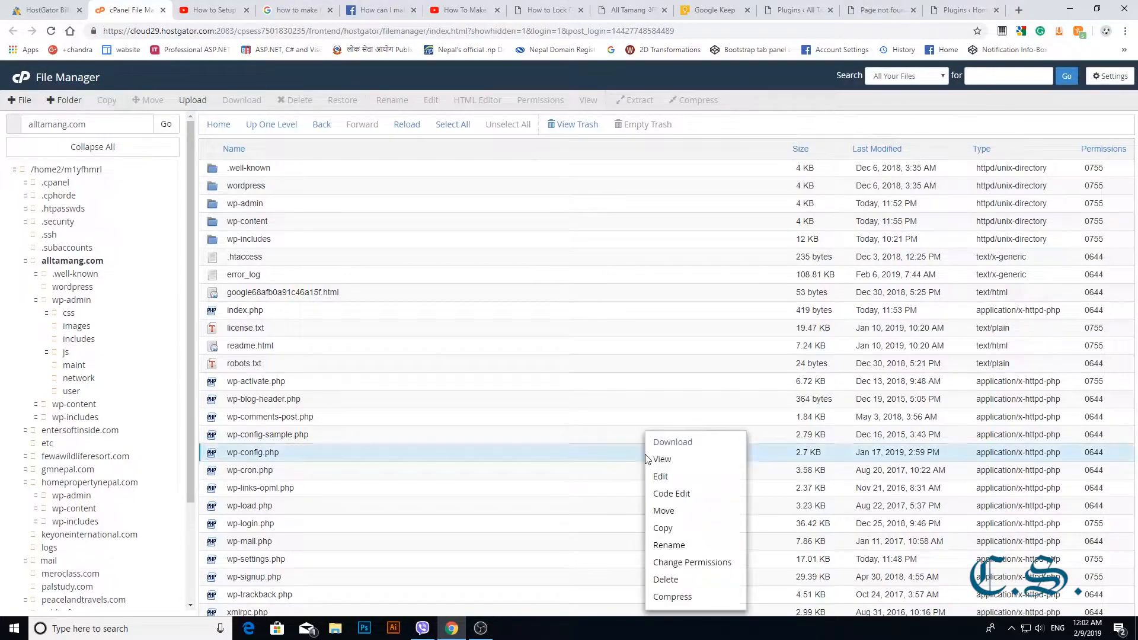
left_click(692, 562)
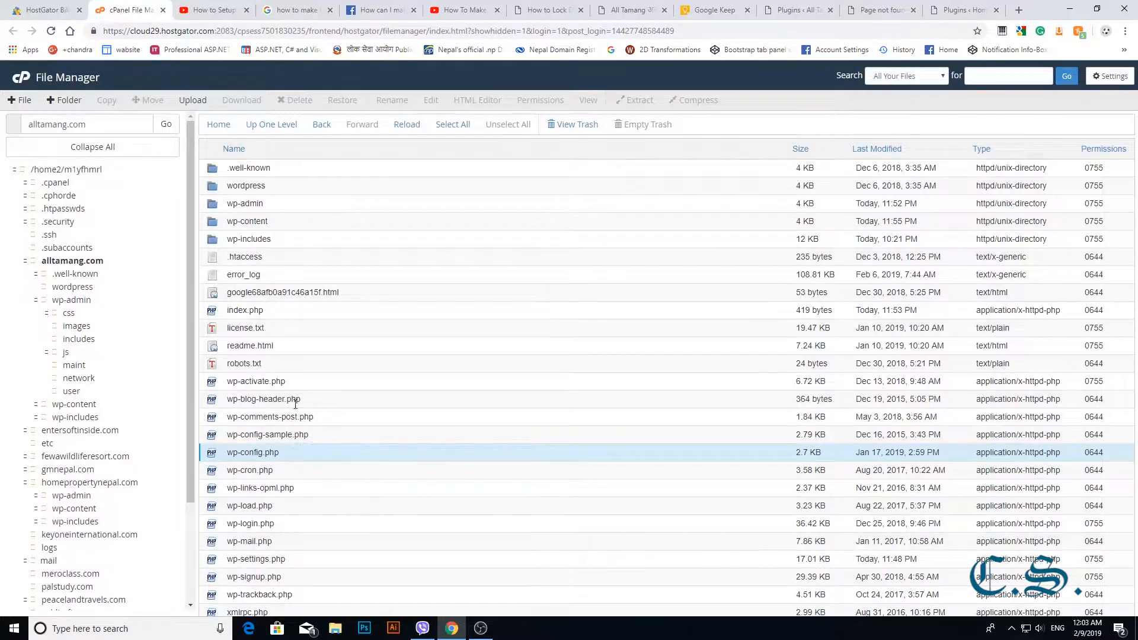
mouse_move(314, 439)
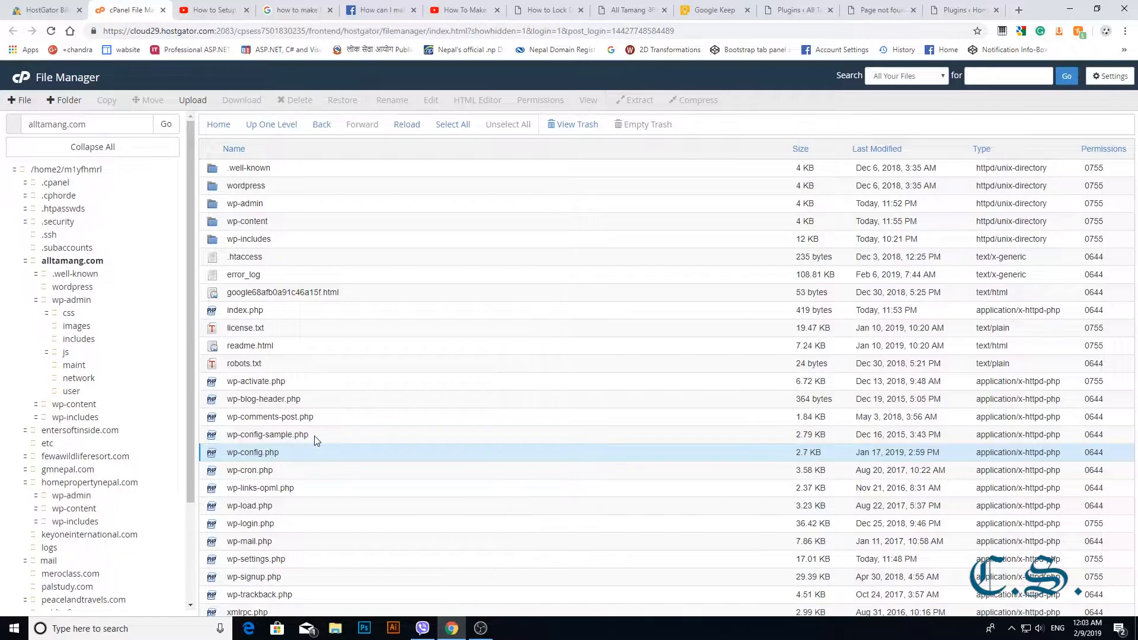
mouse_move(319, 510)
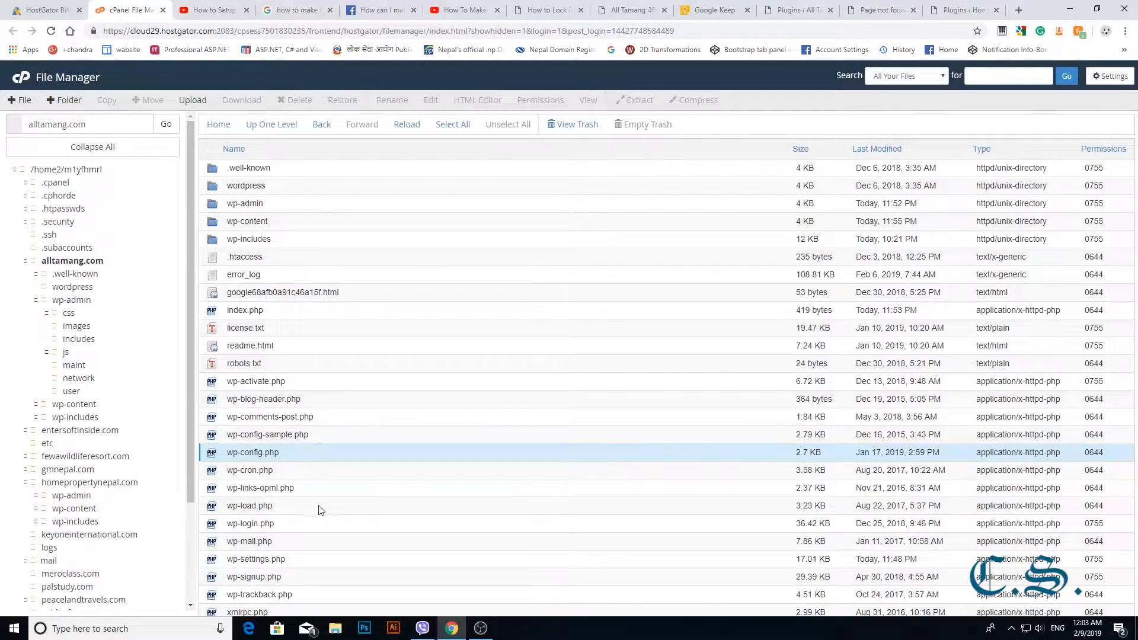
Uncheck group and world execute on wp-settings.php to give it 0644.
left_click(255, 559)
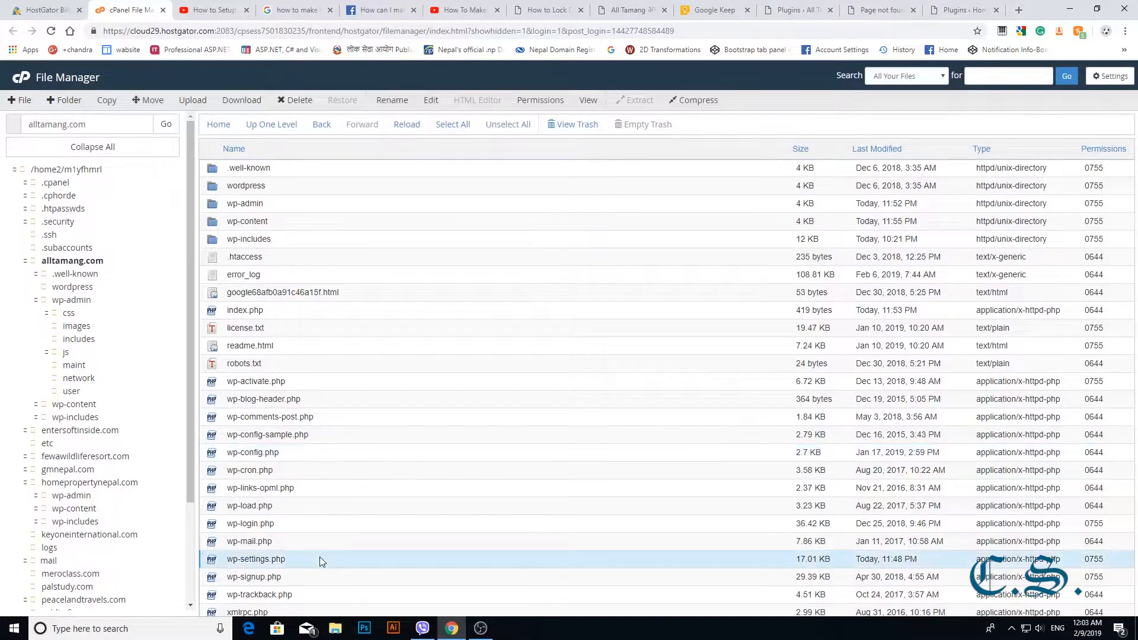
left_click(539, 99)
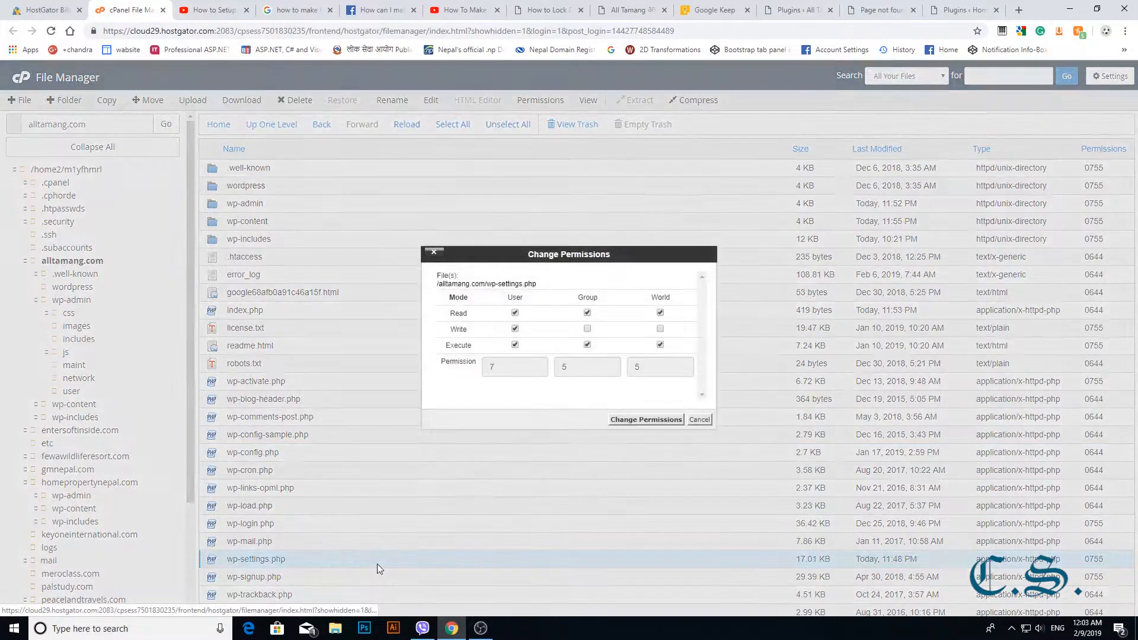
left_click(586, 329)
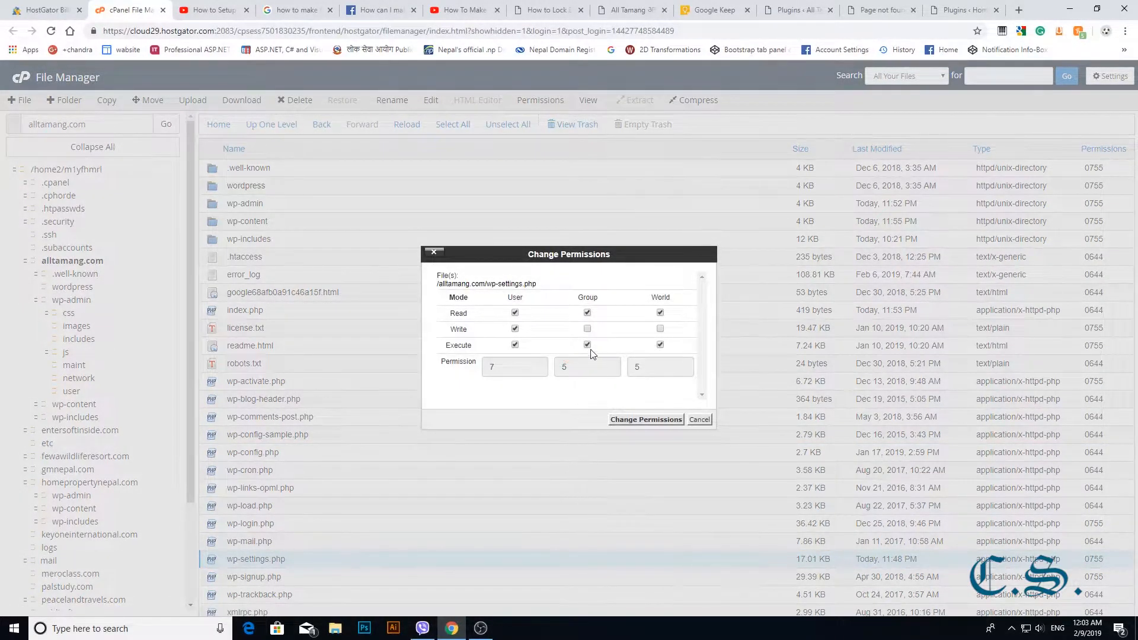
left_click(659, 345)
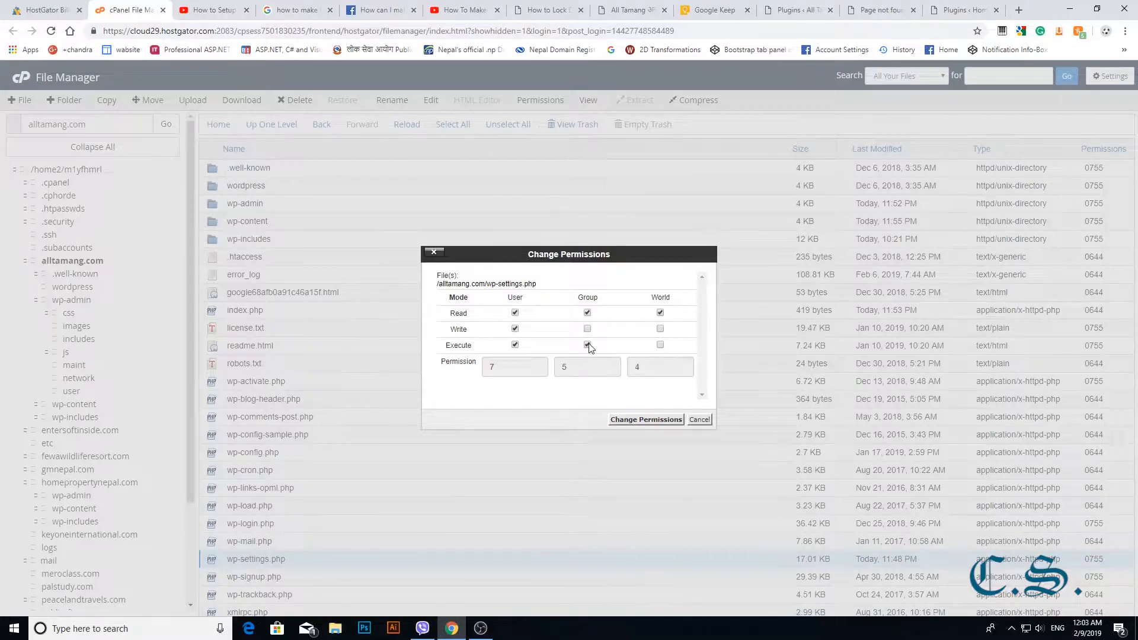
left_click(514, 345)
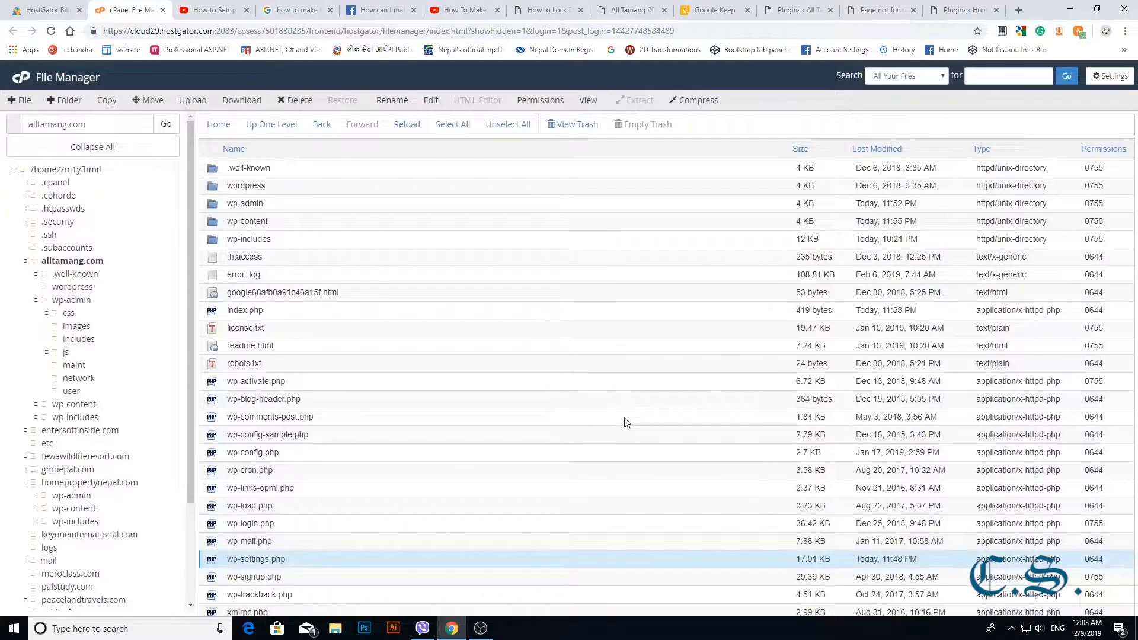
mouse_move(1110, 549)
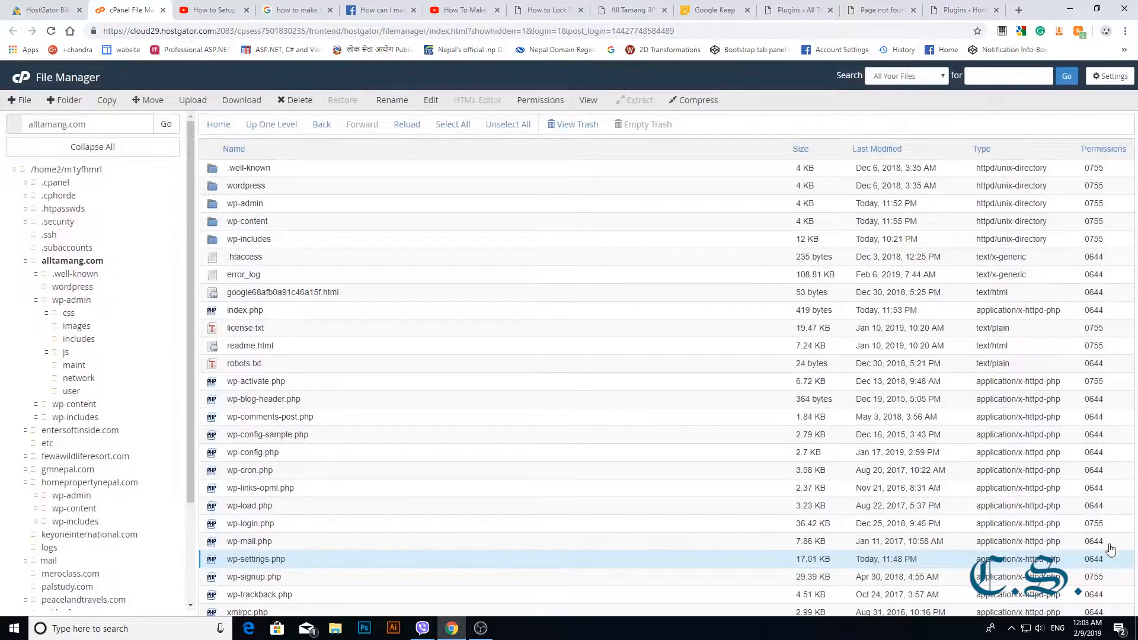
mouse_move(539, 507)
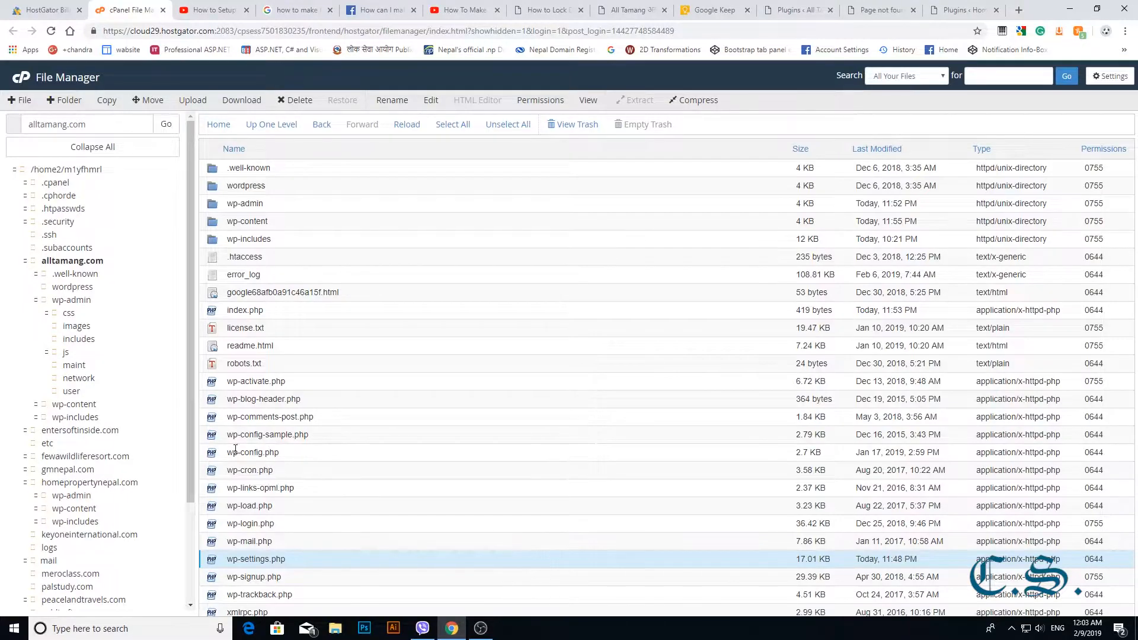
mouse_move(255, 559)
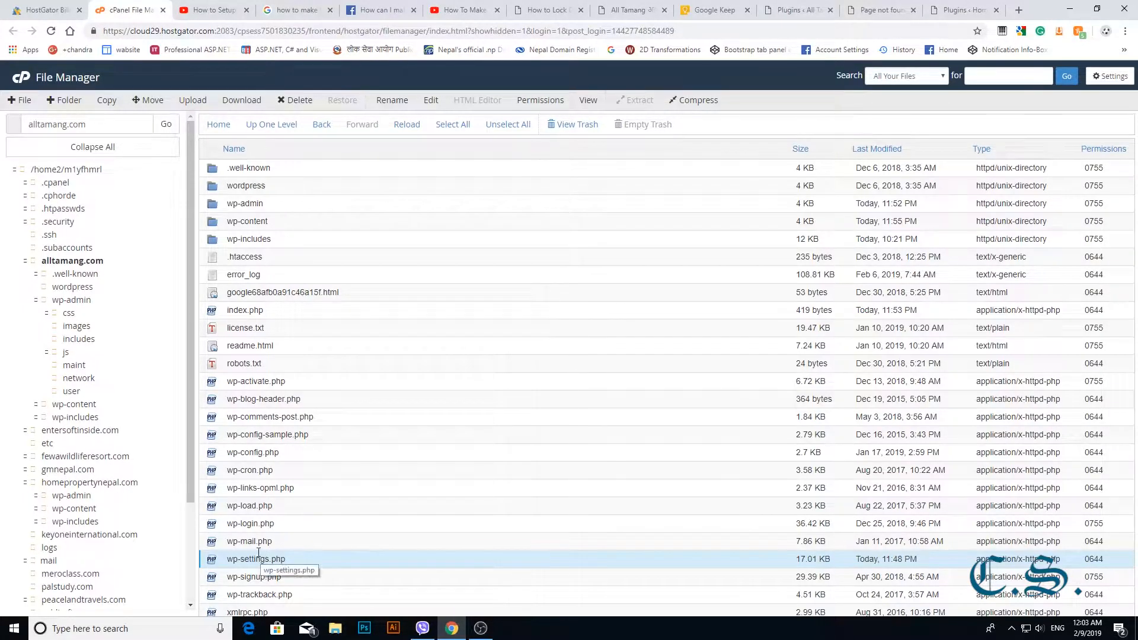
mouse_move(237, 310)
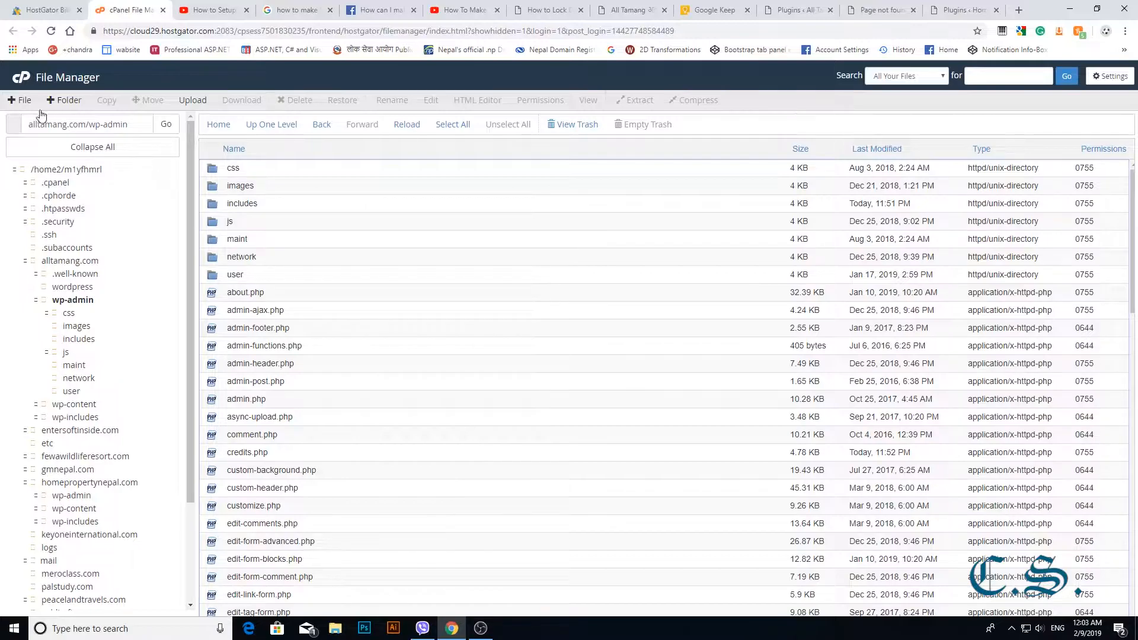
Create a new .htaccess file in wp-admin and open it in Code Edit.
left_click(25, 99)
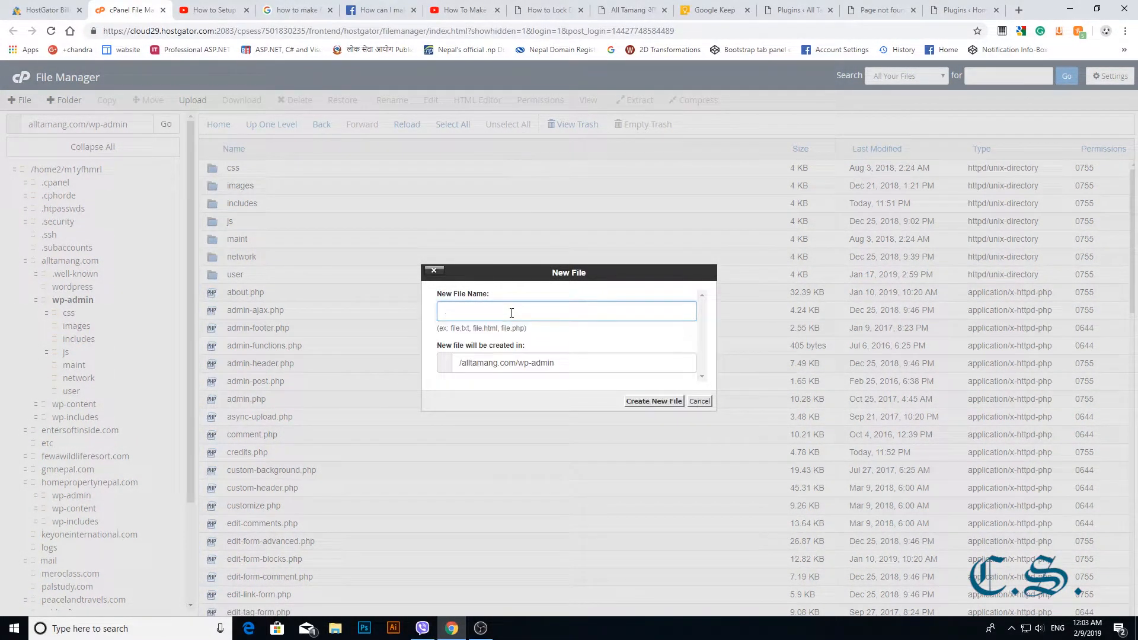
type(".htaccess")
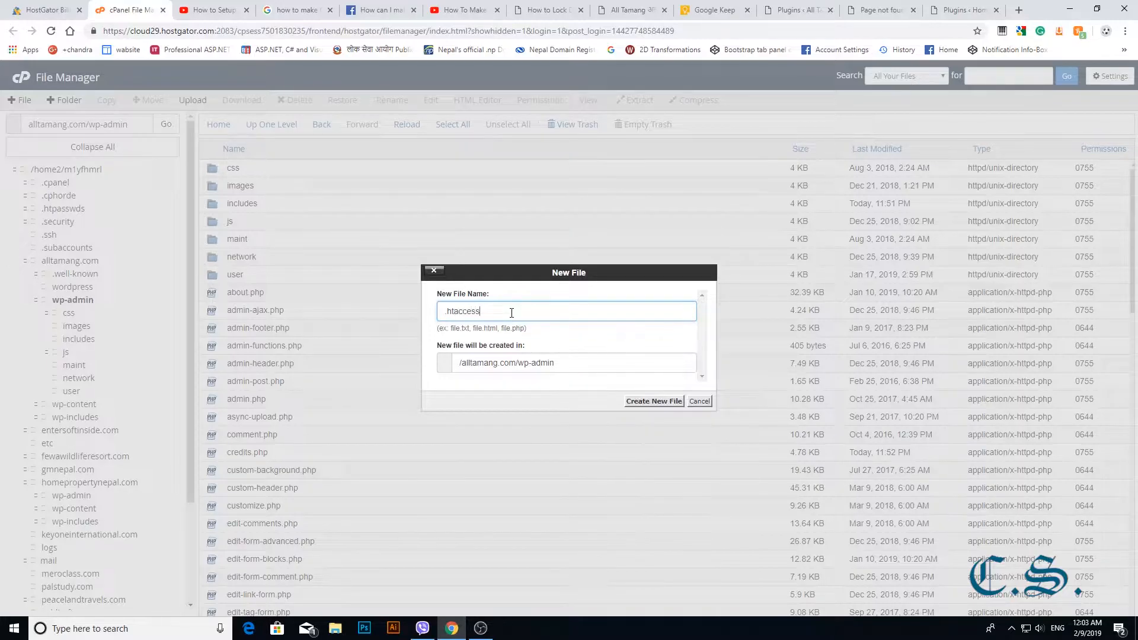
left_click(652, 401)
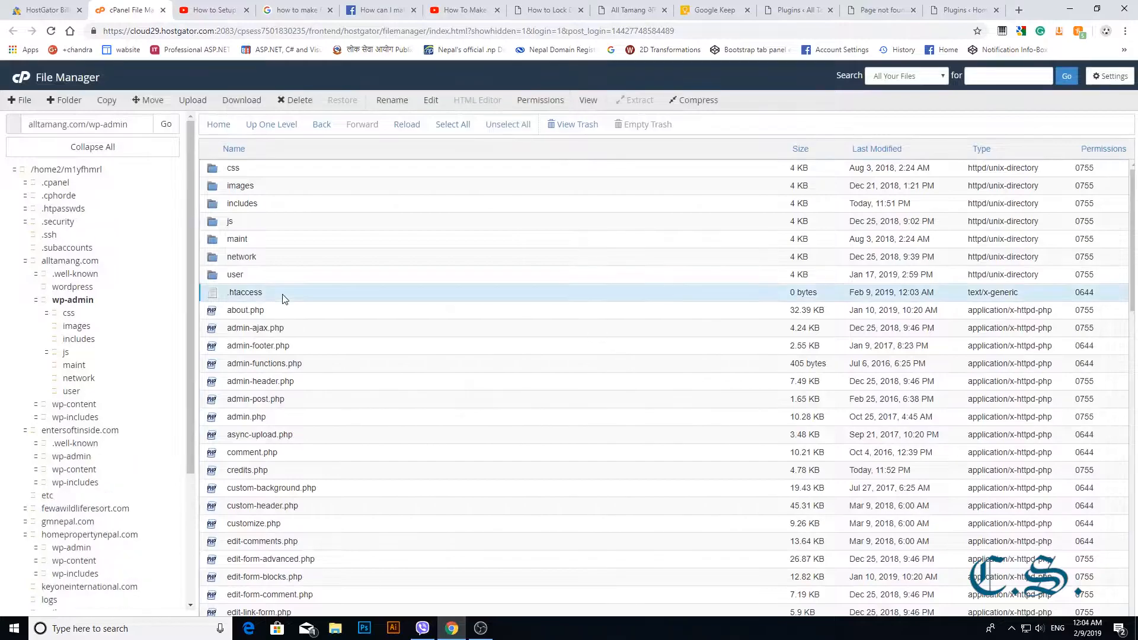
right_click(245, 292)
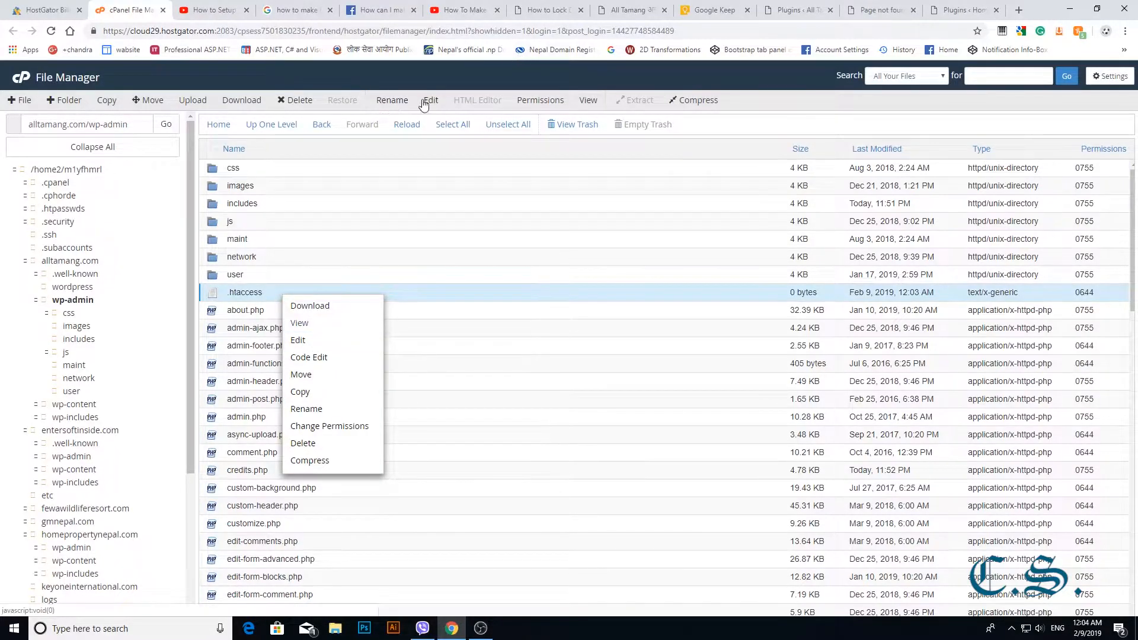
left_click(297, 340)
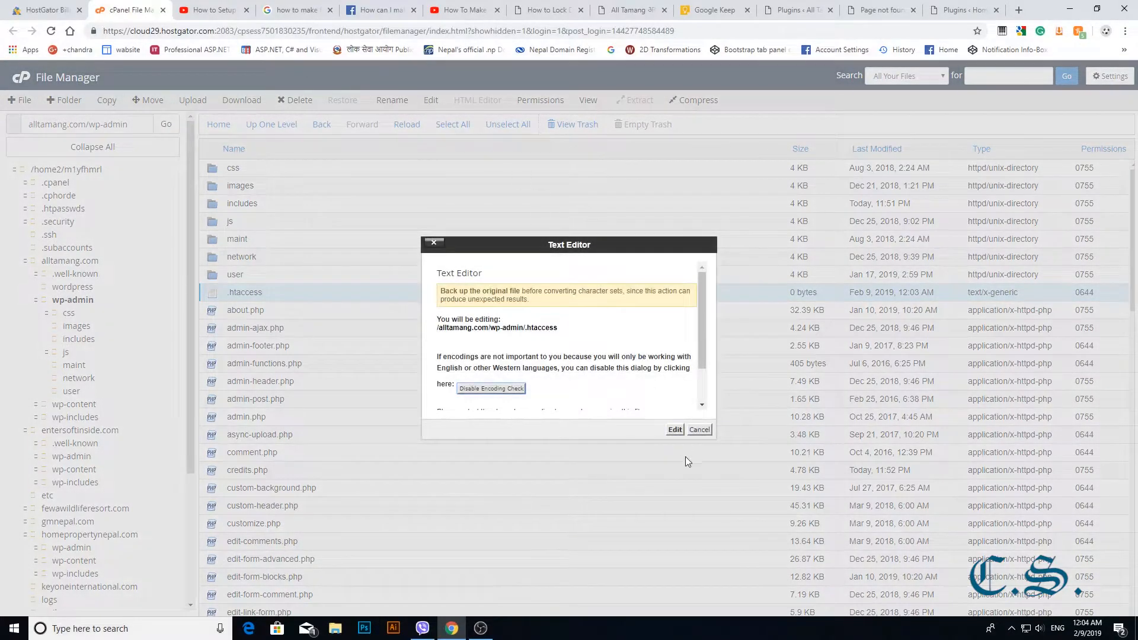
left_click(674, 429)
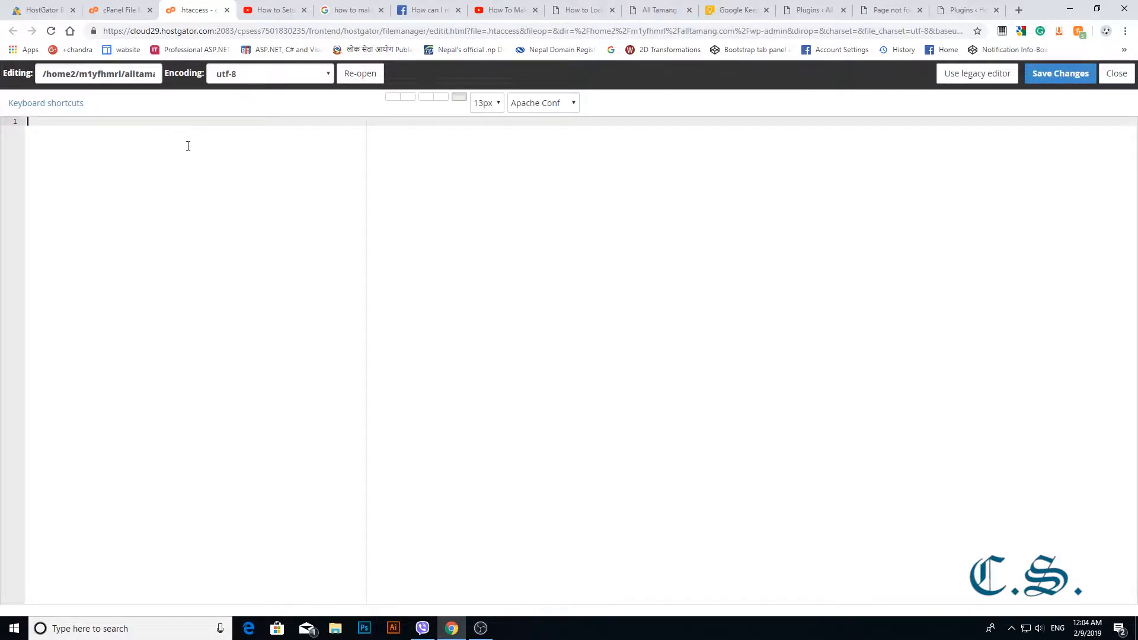
Type 'Order Deny, Allow' and begin the next line with 'Allow from'.
type("Order")
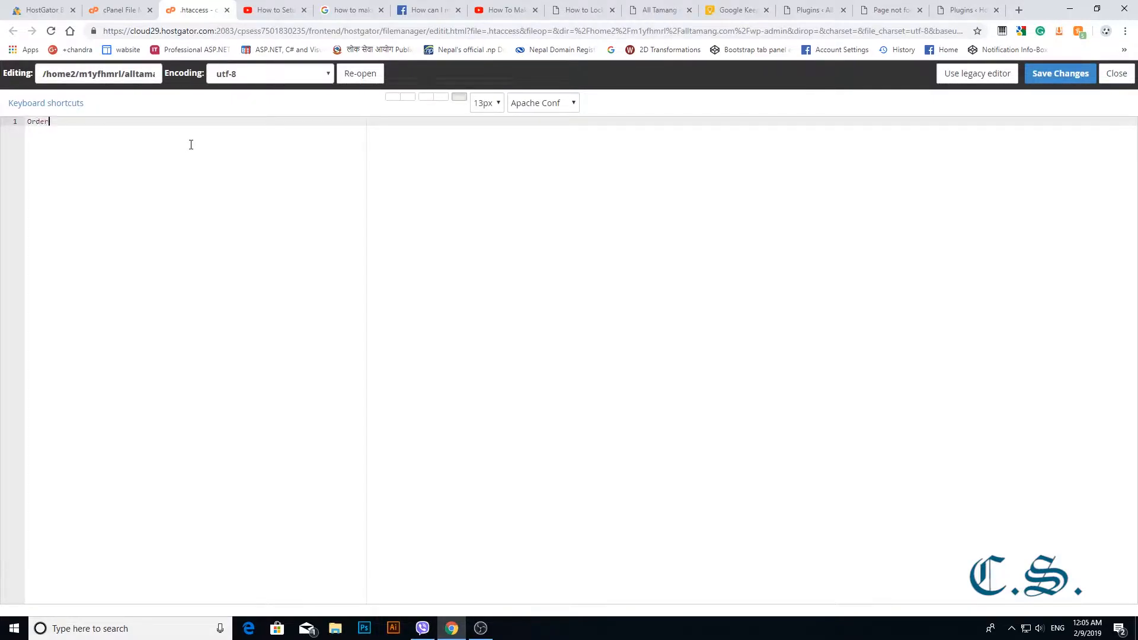
type("Deny")
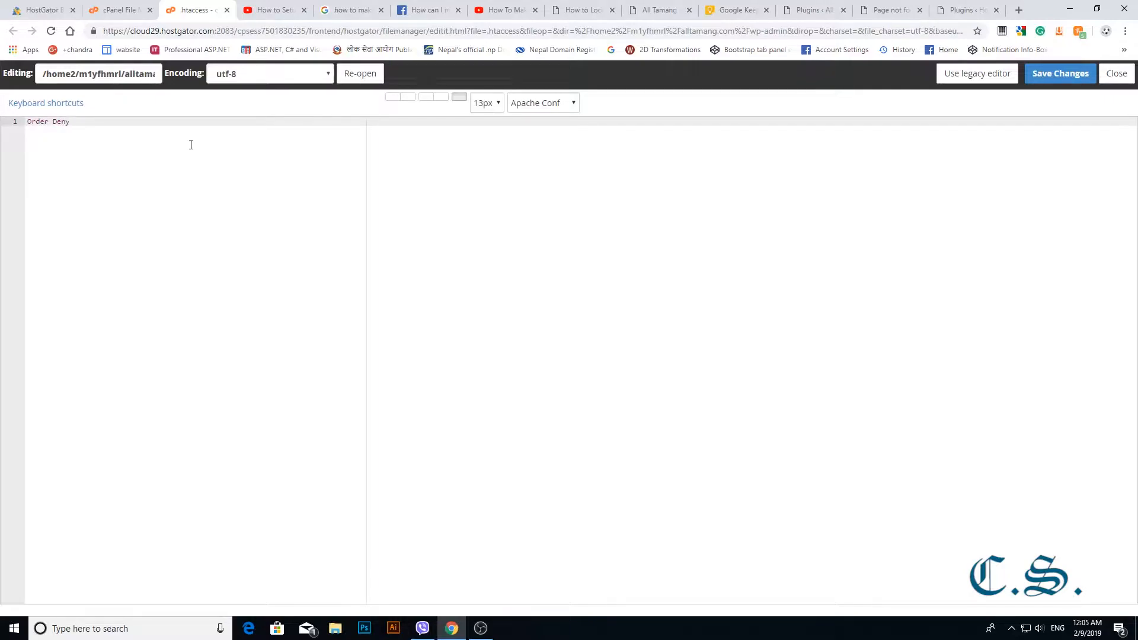
type(", Allow")
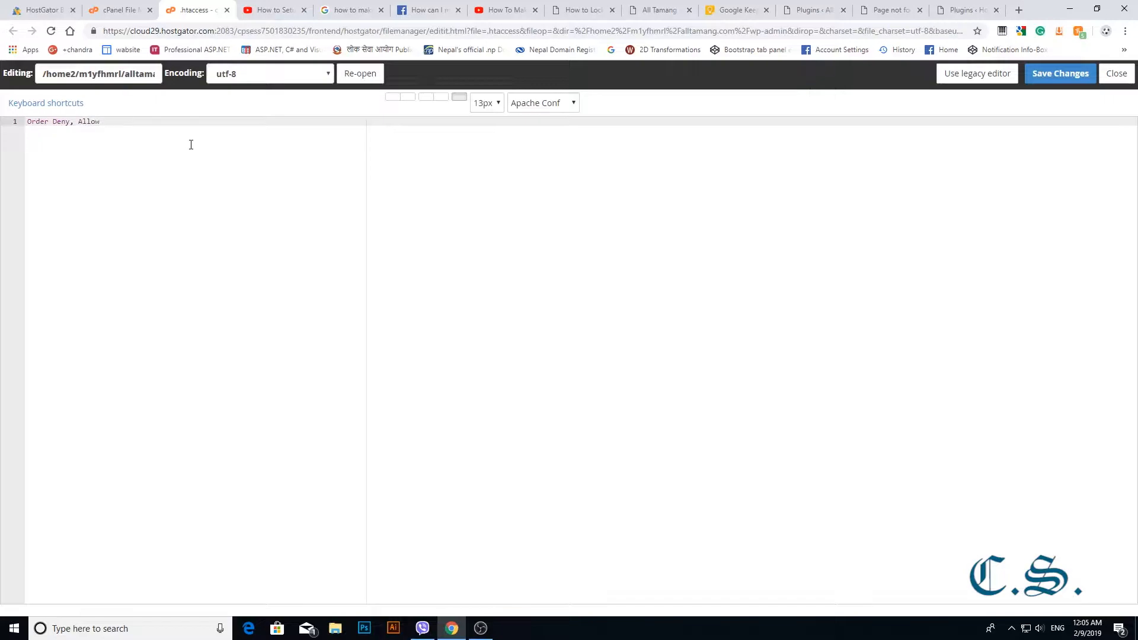
type("Allow")
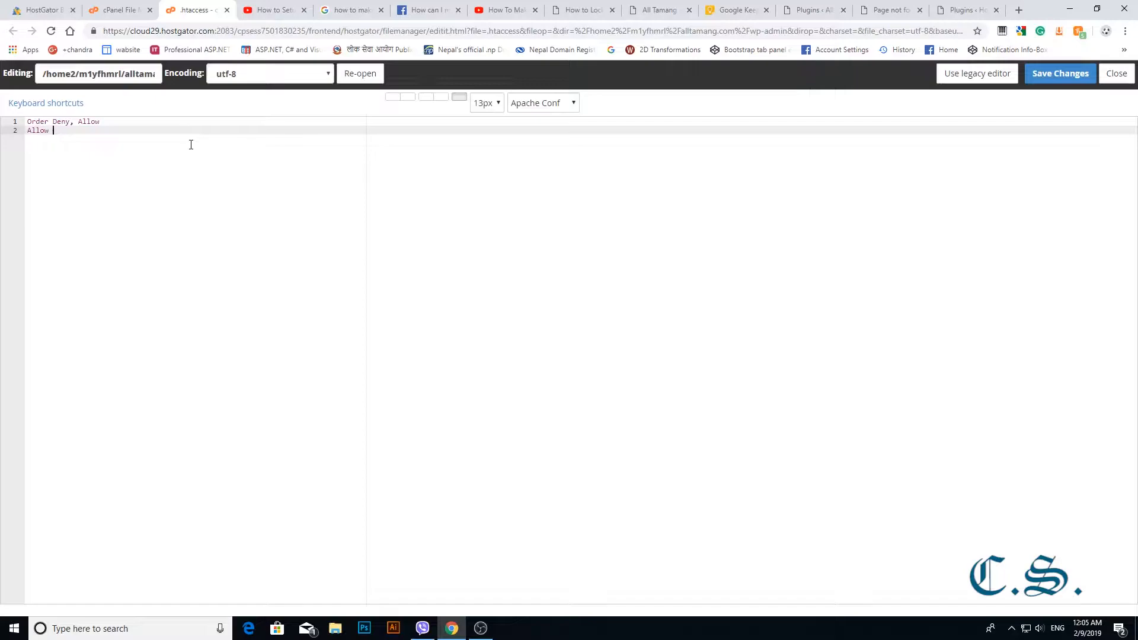
type("from")
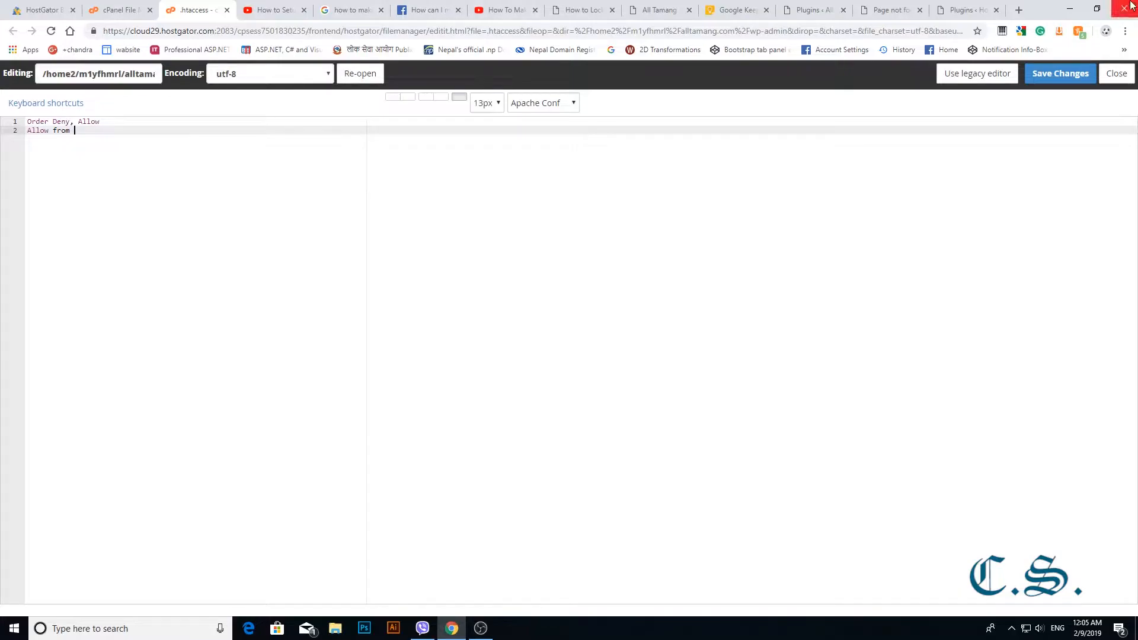
Search Google for 'my ip address' and copy the public IP 110.44.115.140.
left_click(1018, 9)
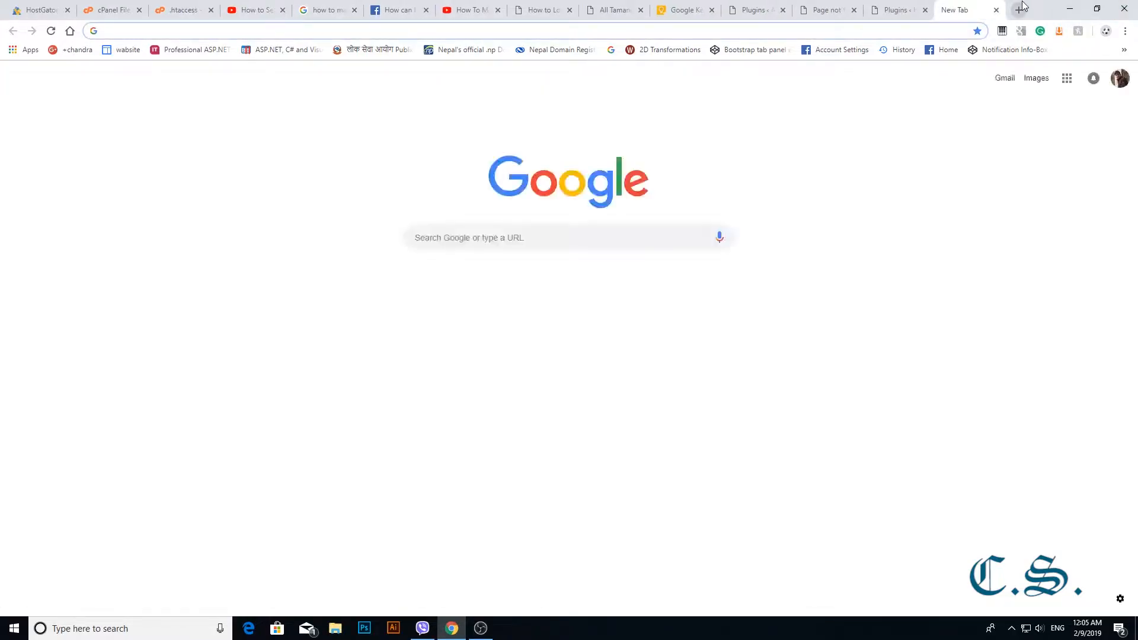
type("my ip address")
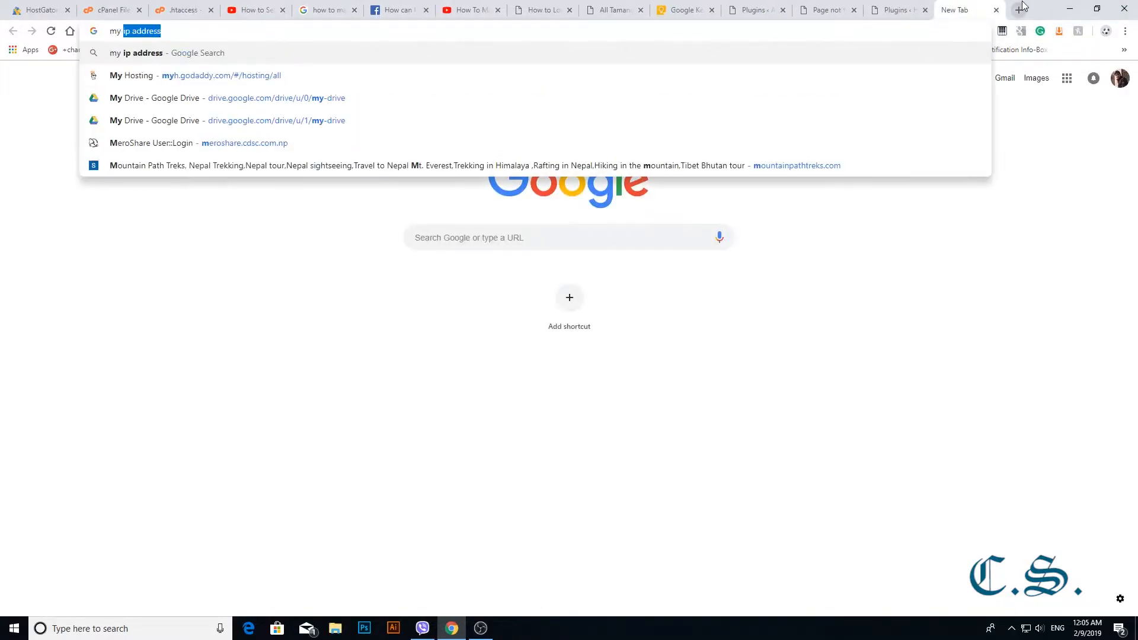
key("Return")
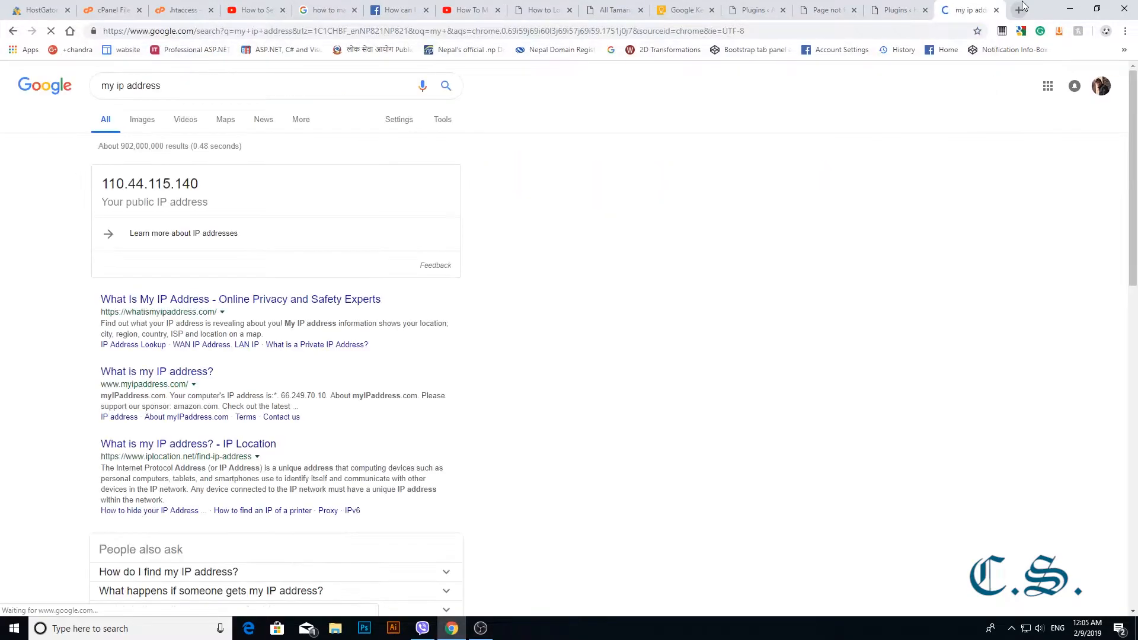
double_click(183, 184)
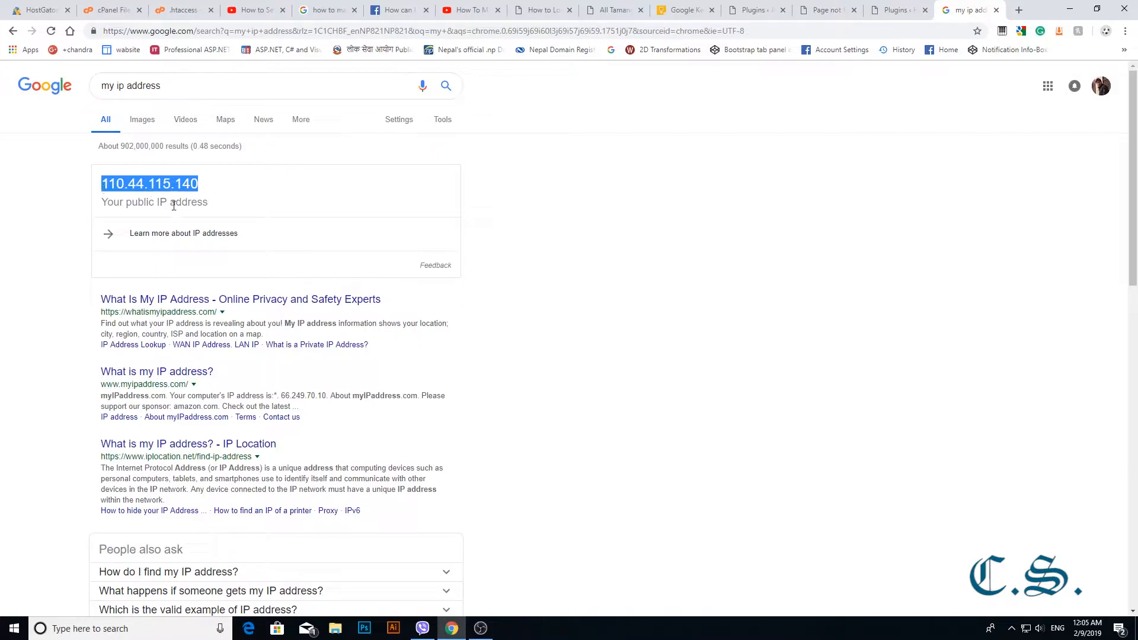
left_click(896, 10)
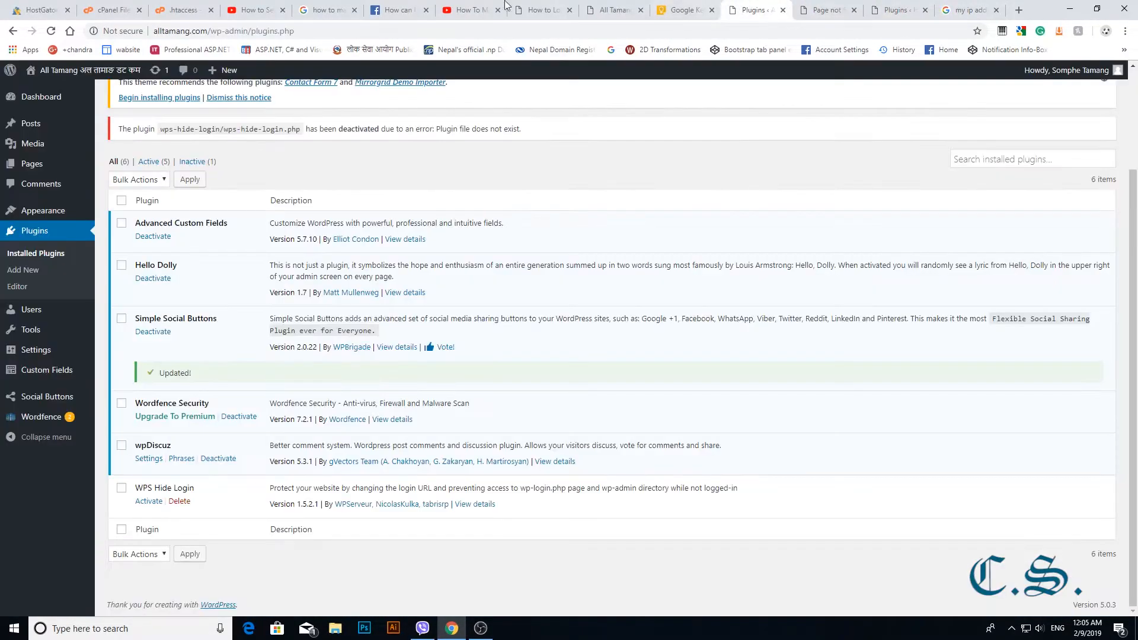
left_click(181, 9)
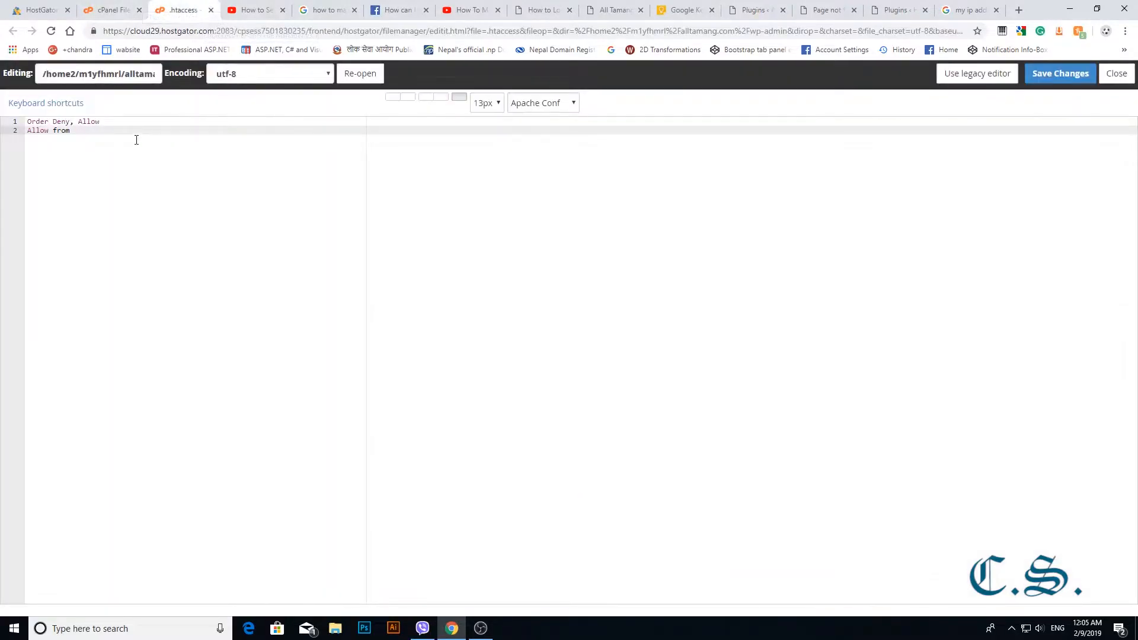
Finish the wp-admin .htaccess with 110.44.115.140 and 'Deny from All', then save.
type("110.44.115.140")
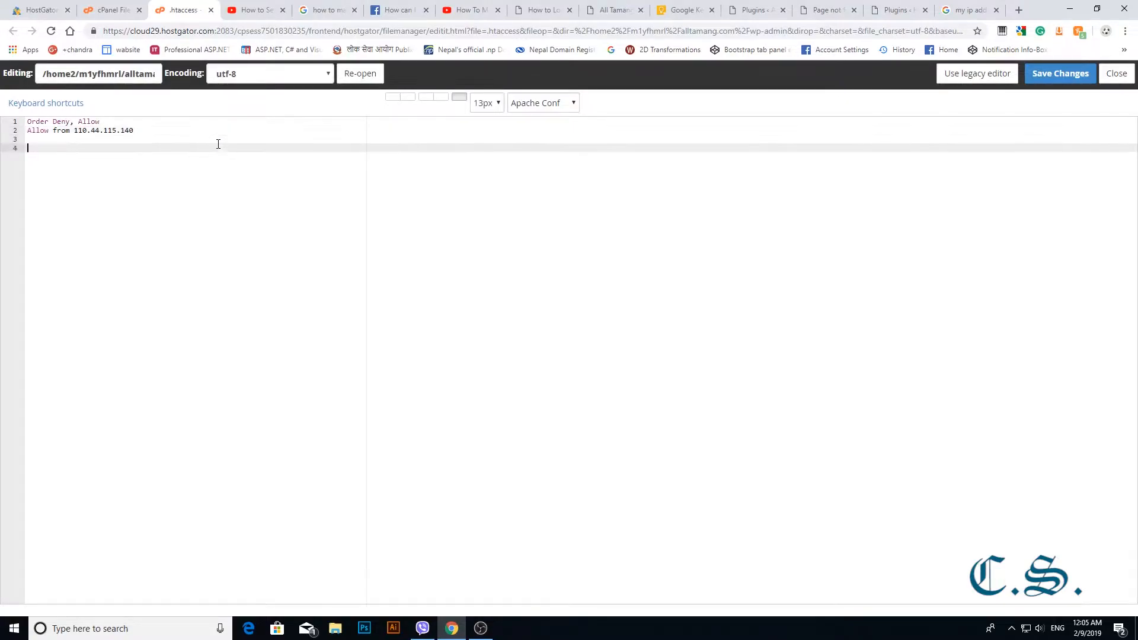
key("Backspace")
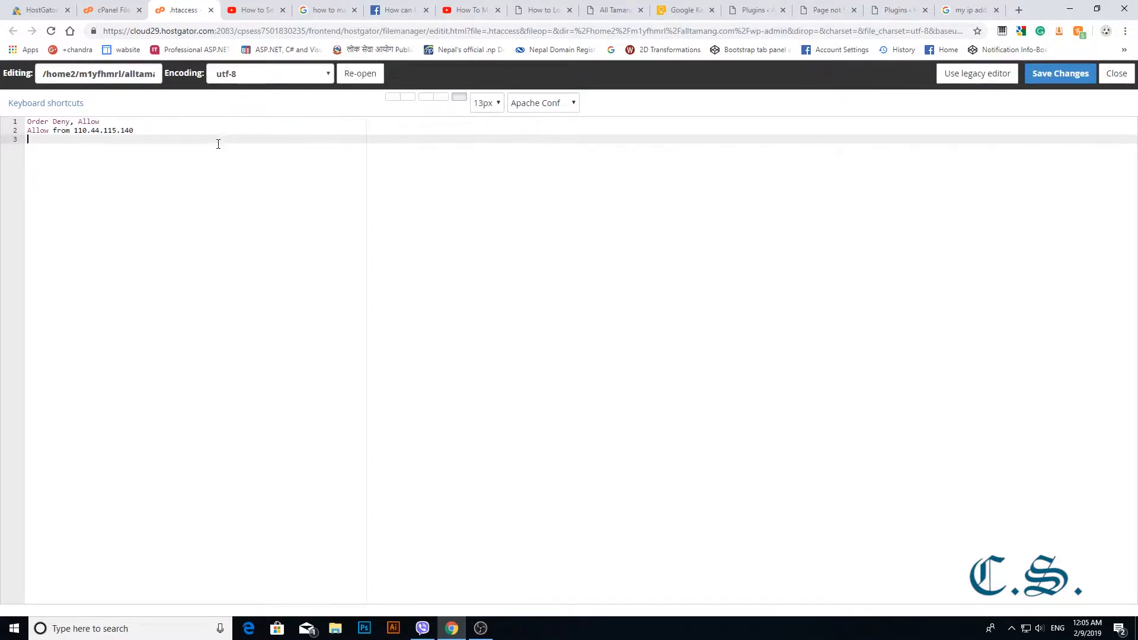
type("Deny f")
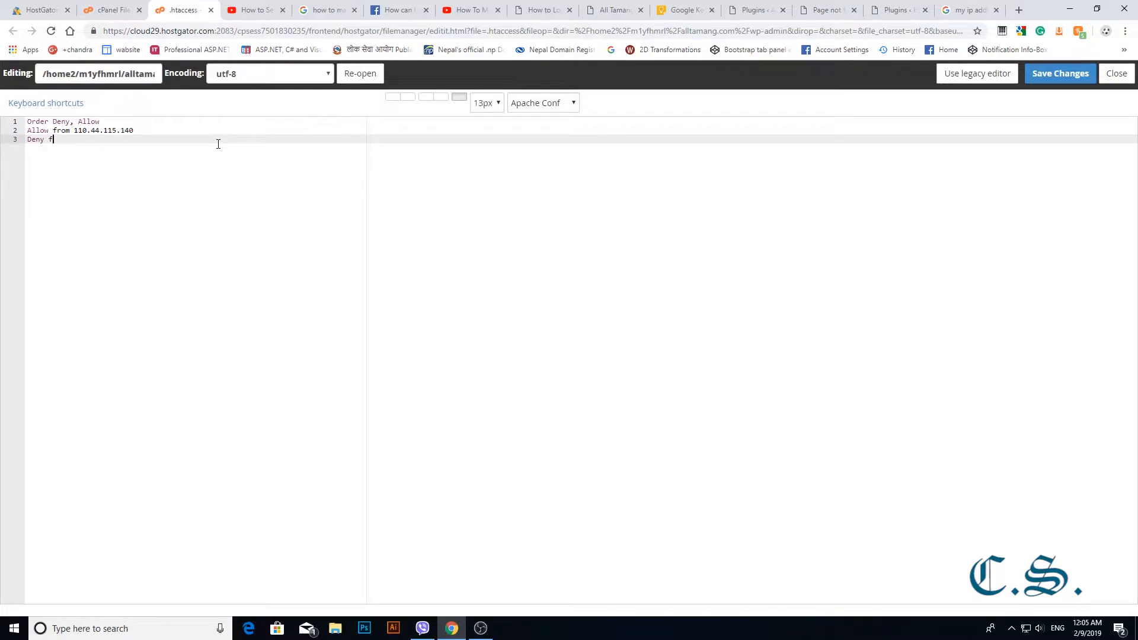
type("rom A")
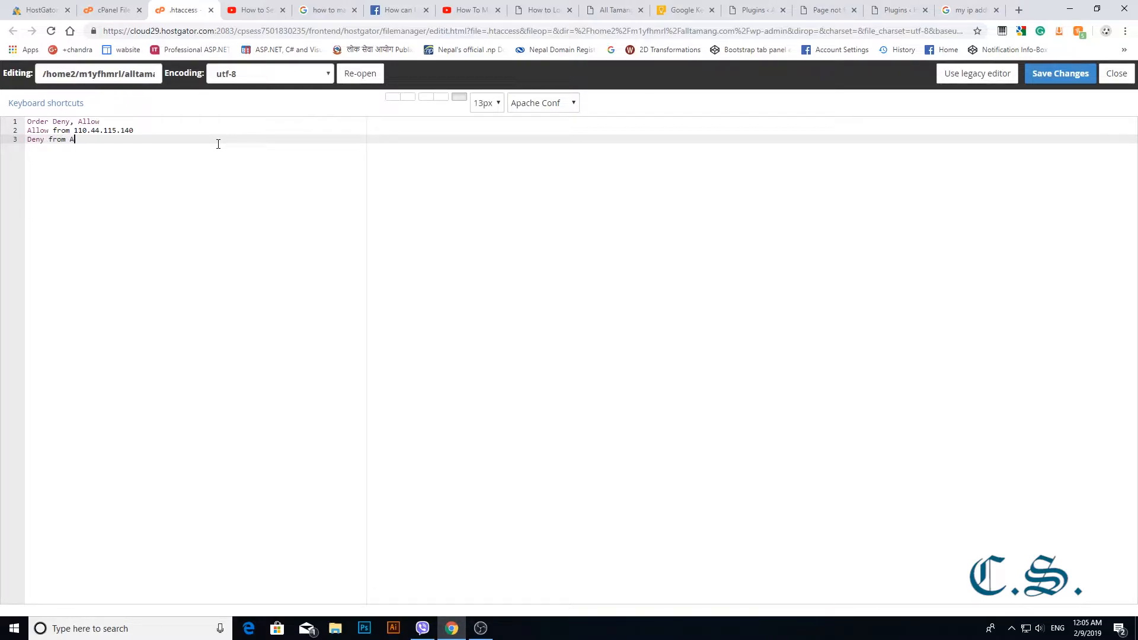
type("ll")
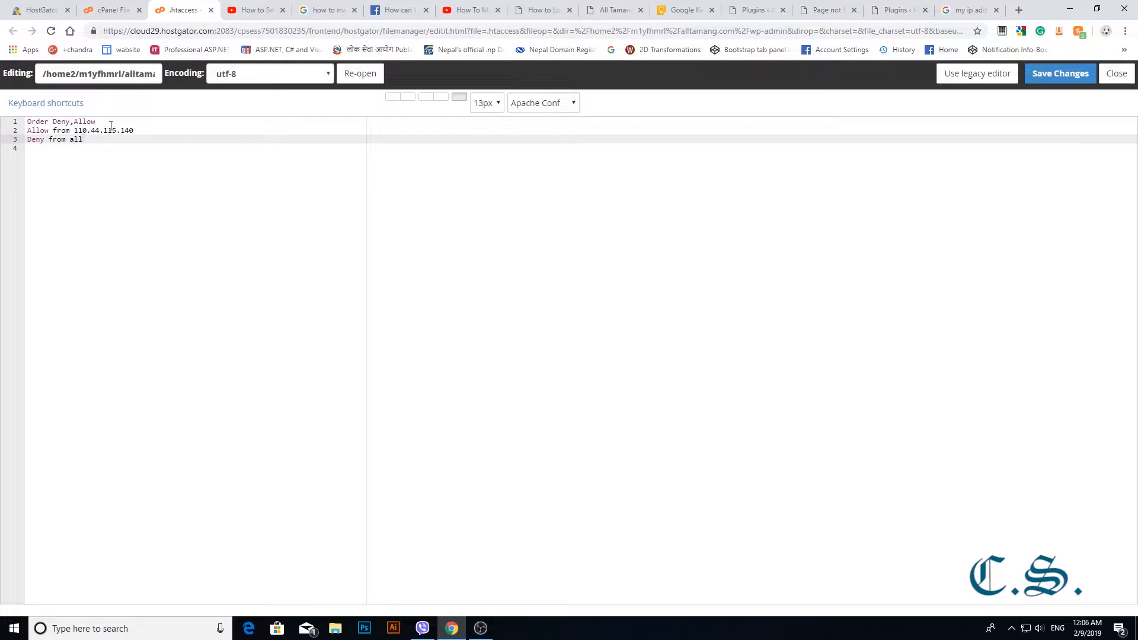
left_click(1059, 74)
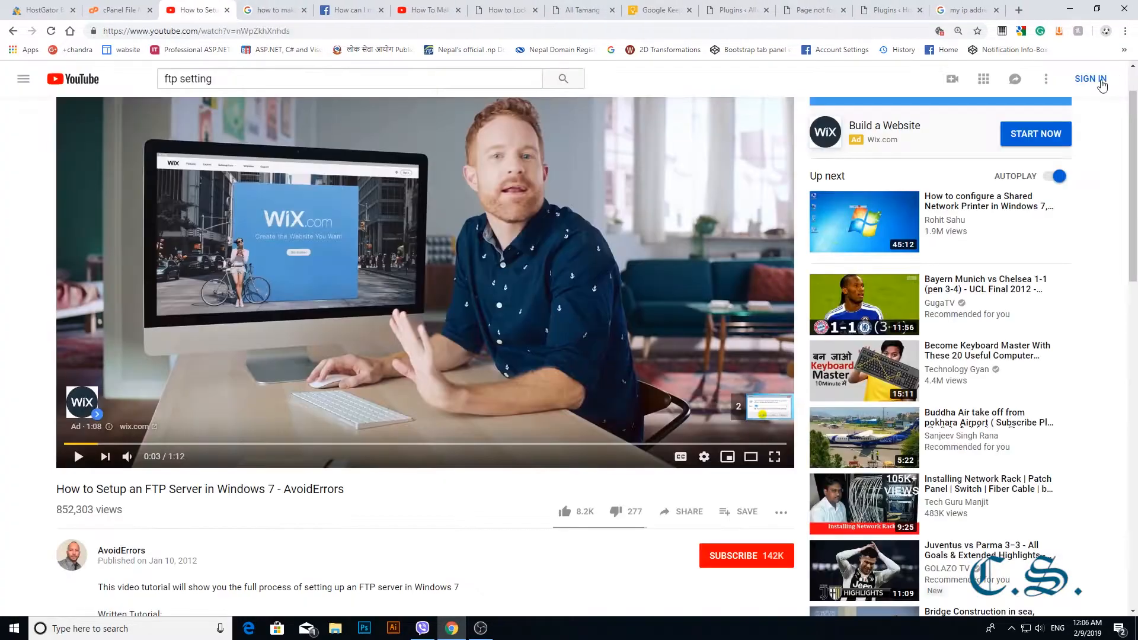
Refresh the wp-admin listing to confirm the saved .htaccess.
left_click(116, 10)
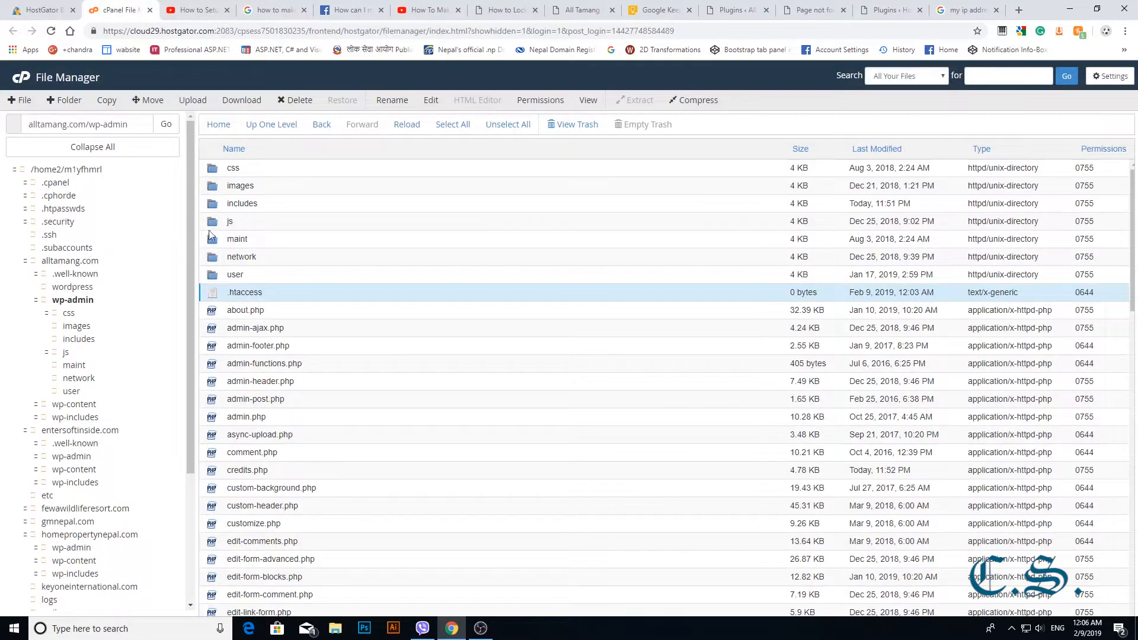
left_click(73, 299)
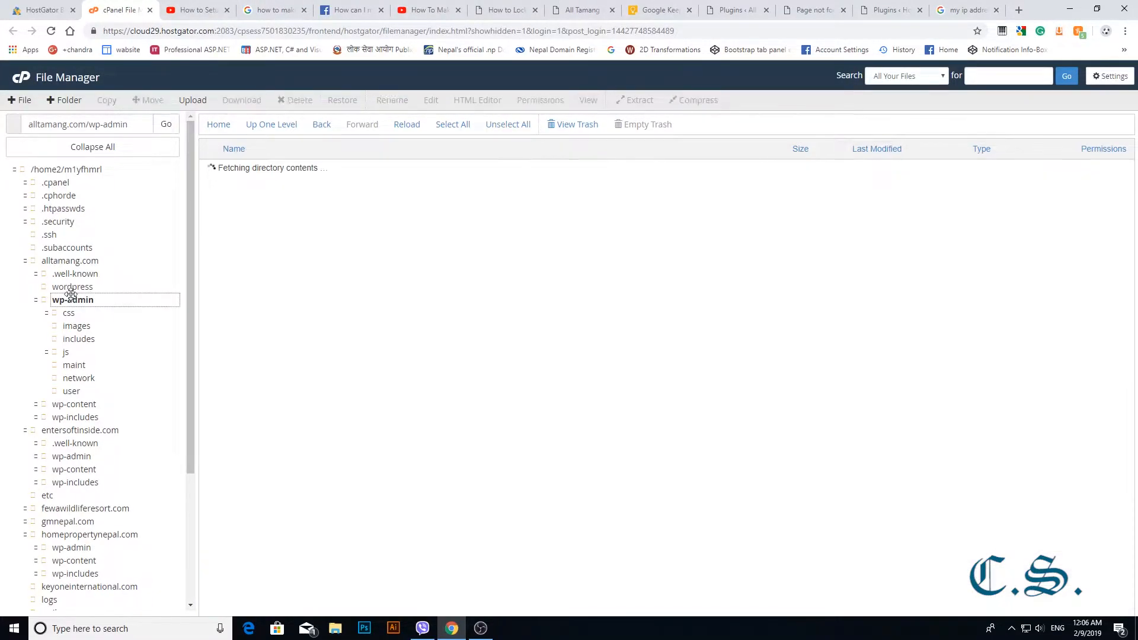
left_click(73, 300)
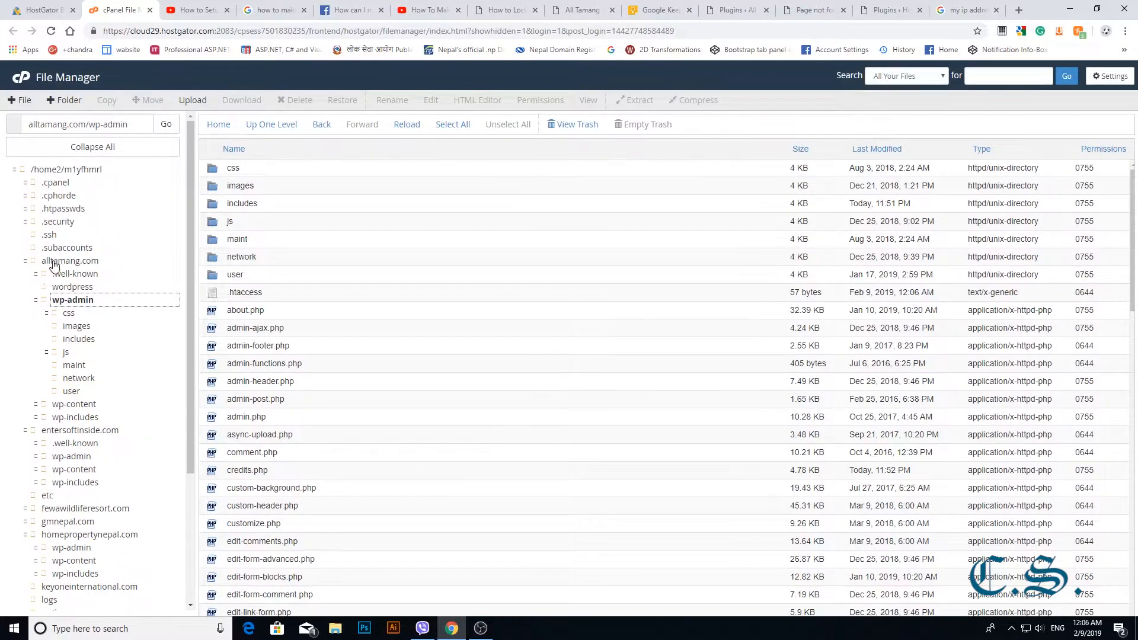
Create a new .htaccess file in alltamang.com/wp-includes and bring up its actions.
left_click(69, 261)
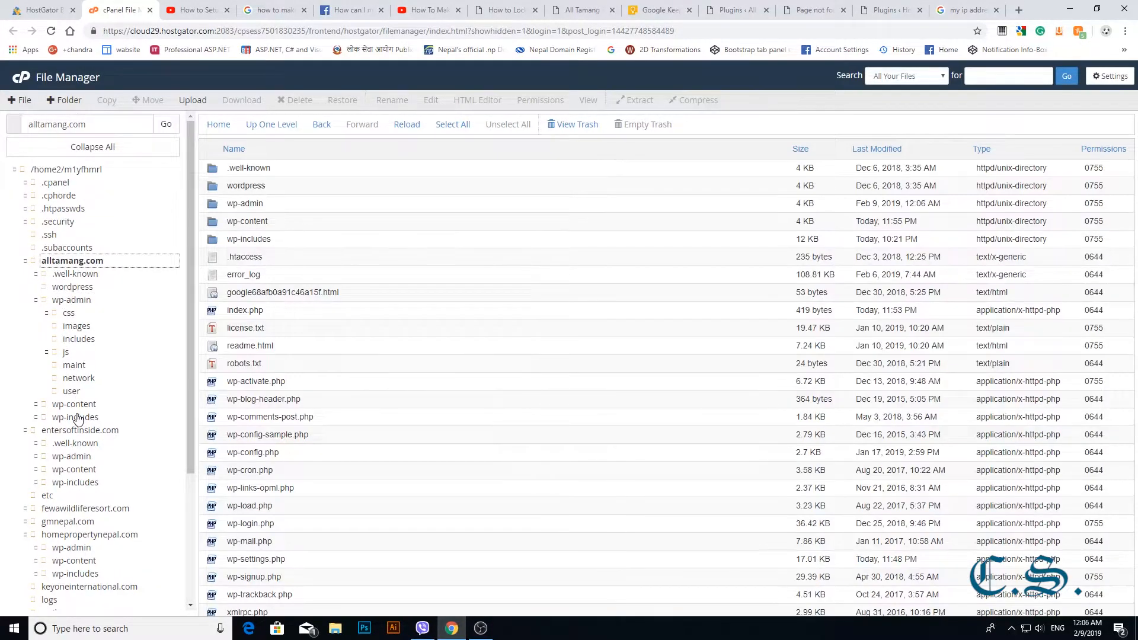
left_click(74, 416)
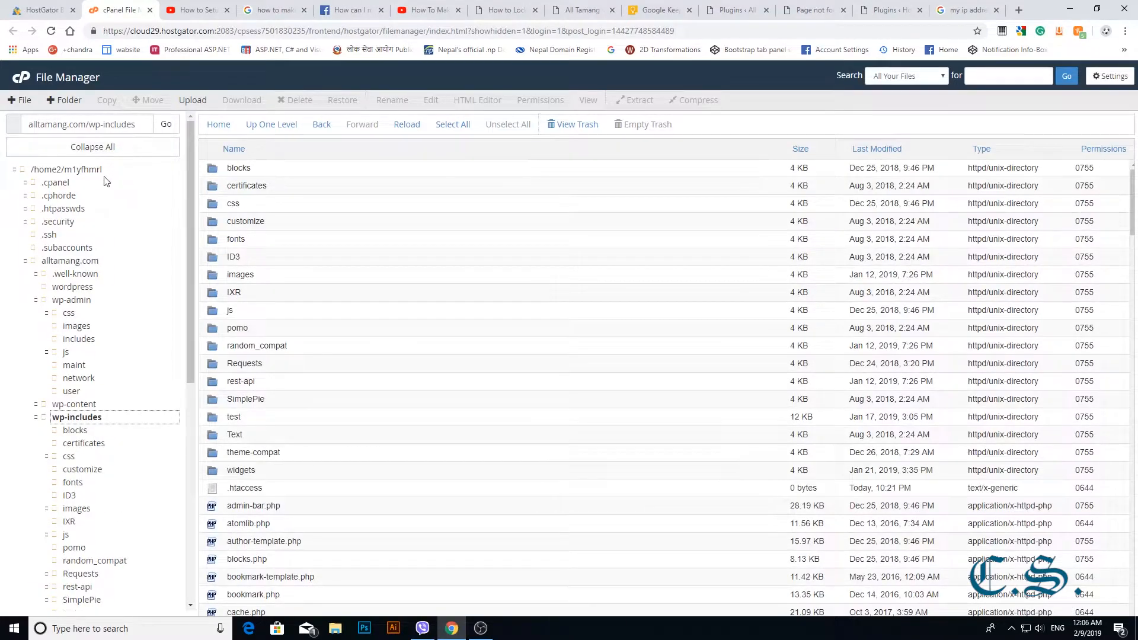
left_click(20, 99)
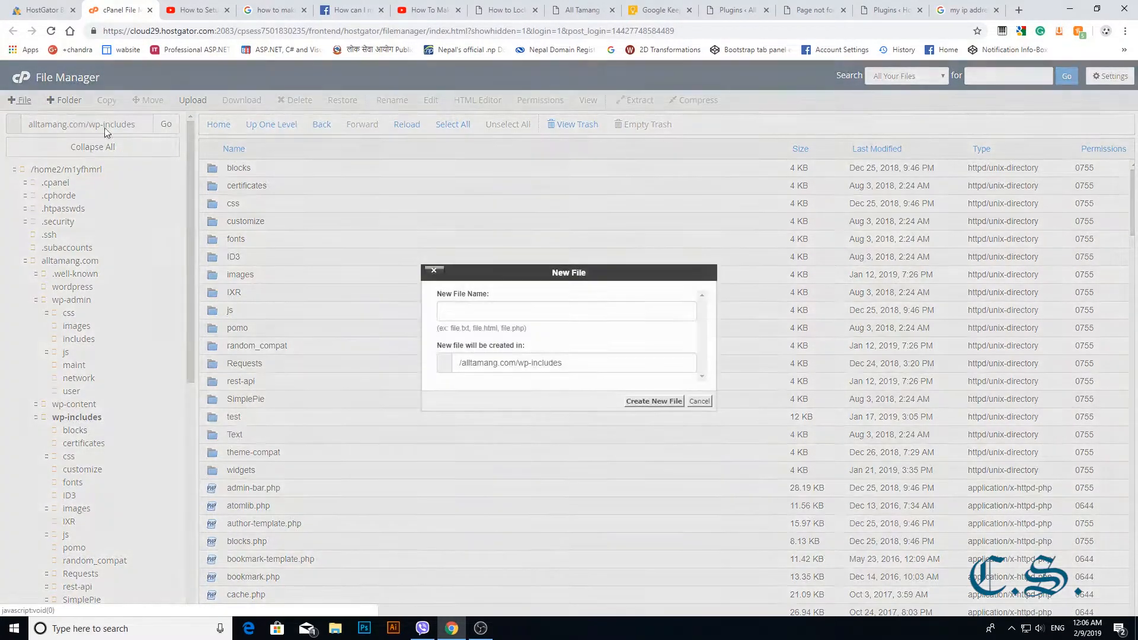
type(".htaccess")
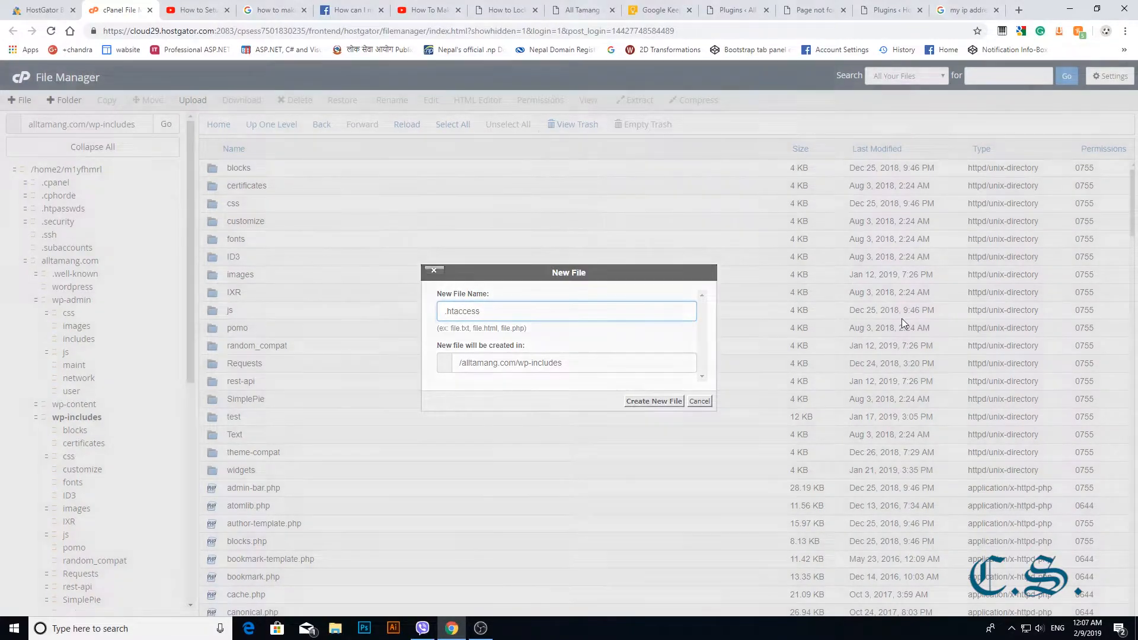
left_click(652, 400)
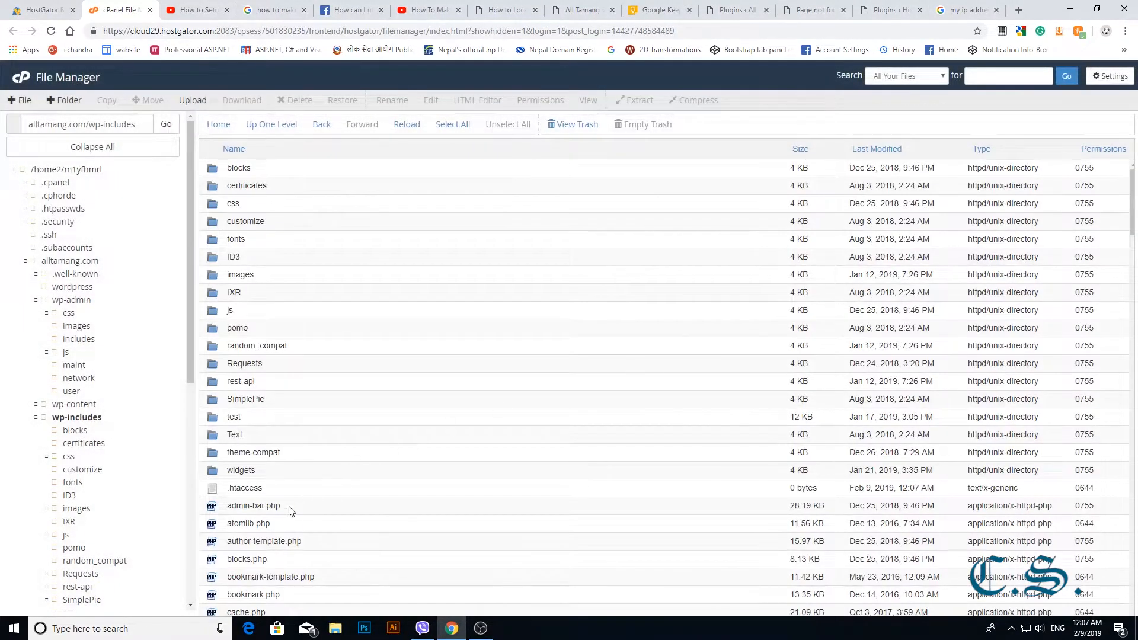
right_click(244, 487)
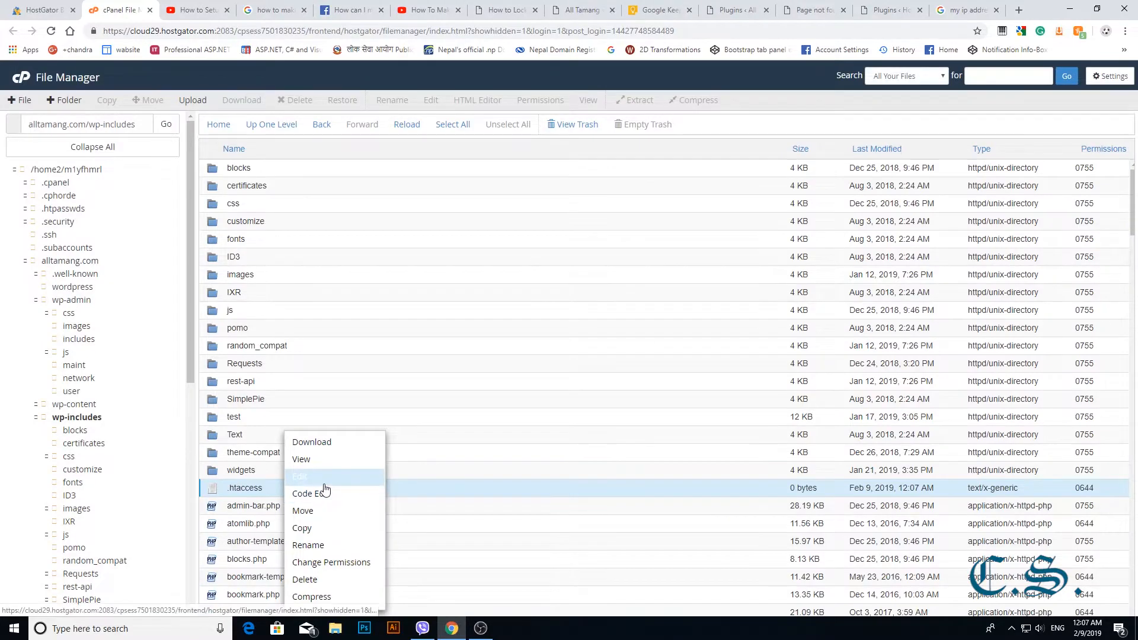
Open the wp-includes .htaccess in the code editor and type 'Order Deny, Allow'.
left_click(299, 477)
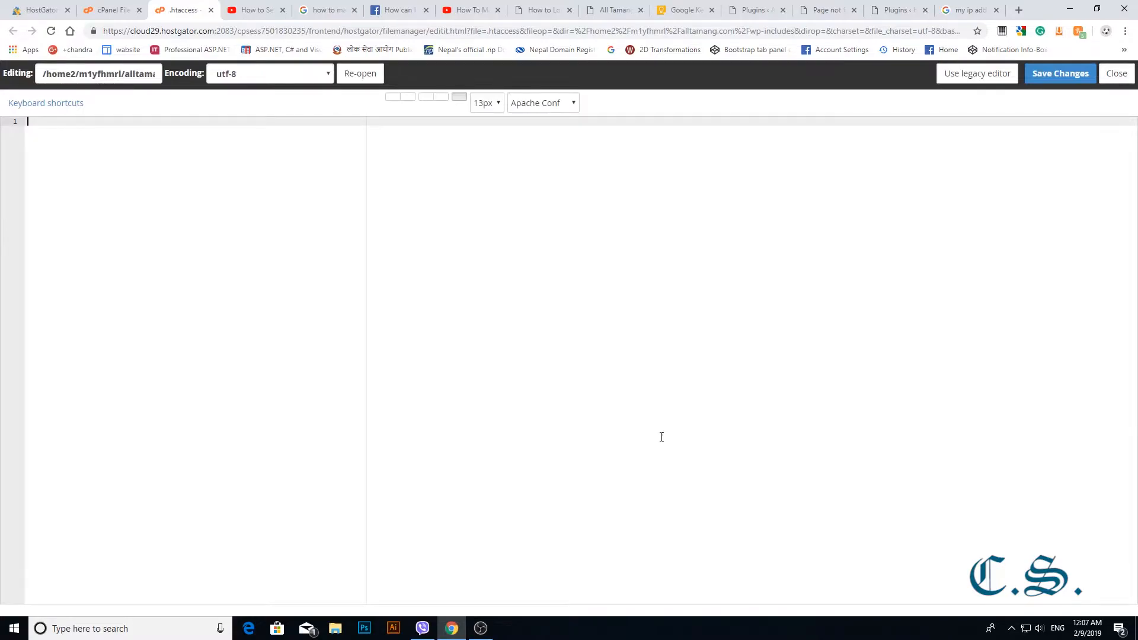
type("Order")
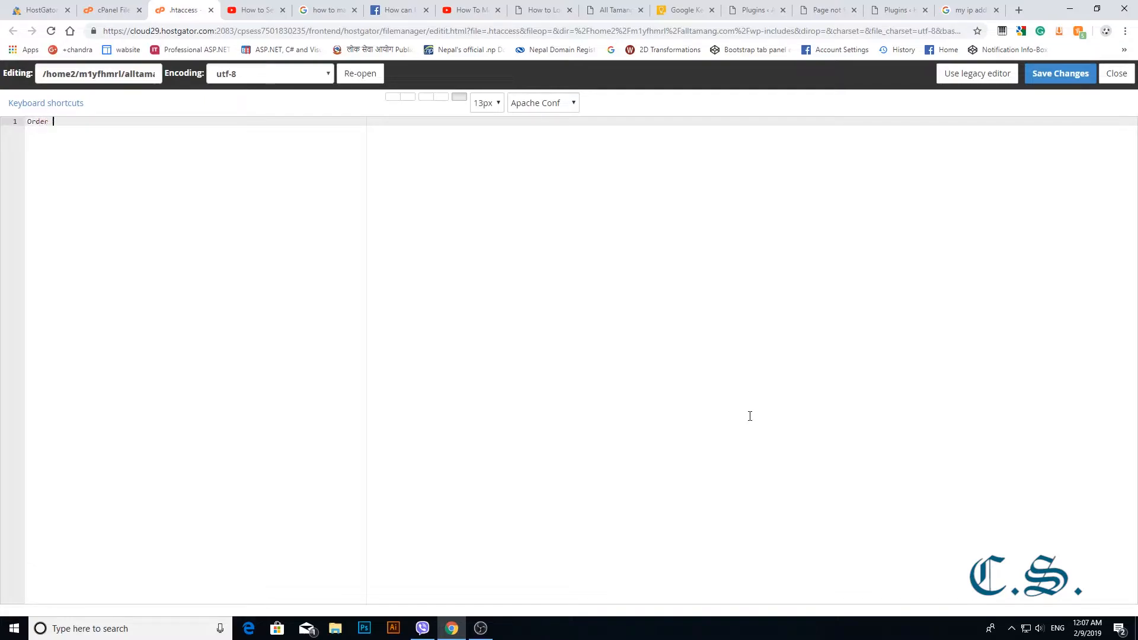
type("Den")
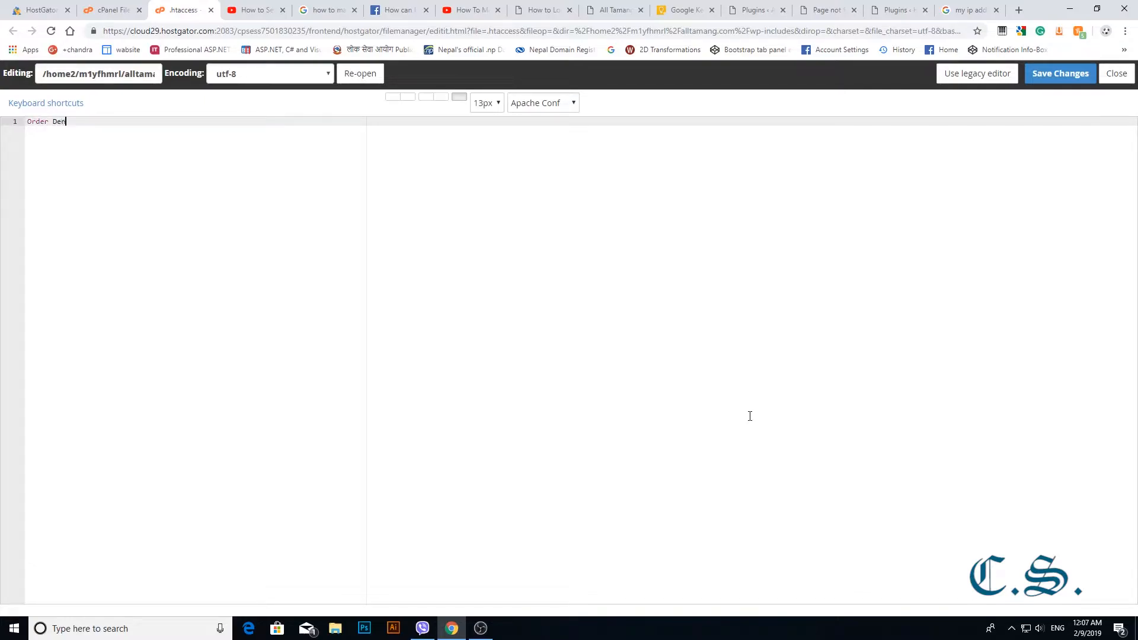
type("y, Allow")
type("Allow f")
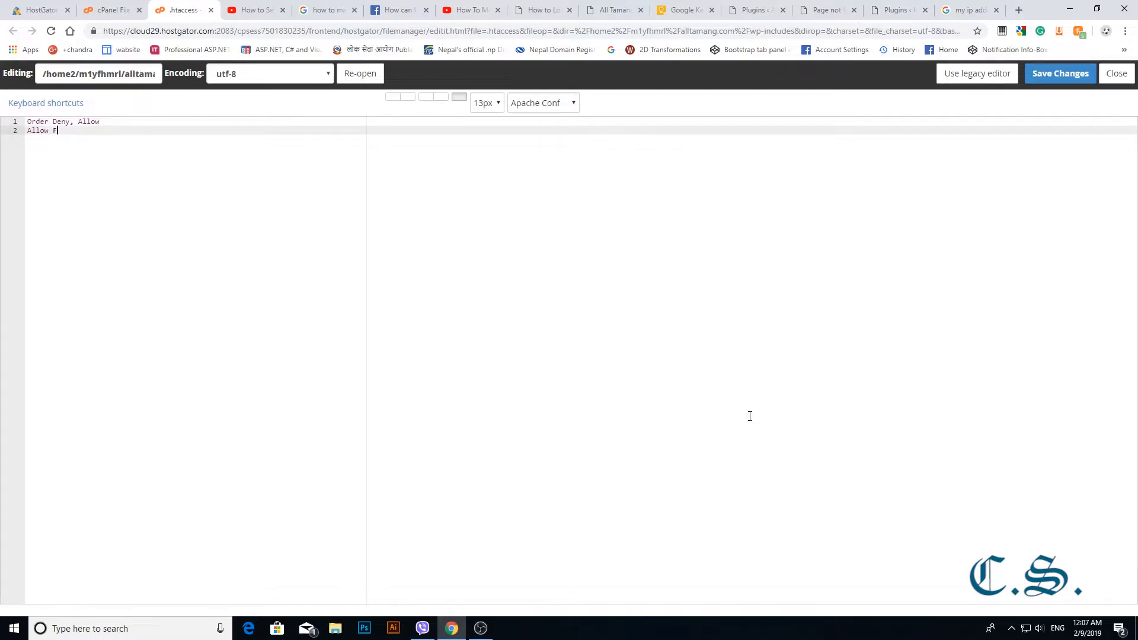
Add the 110.44.115.140 allow line and 'Deny from all', then save the file.
left_click(966, 9)
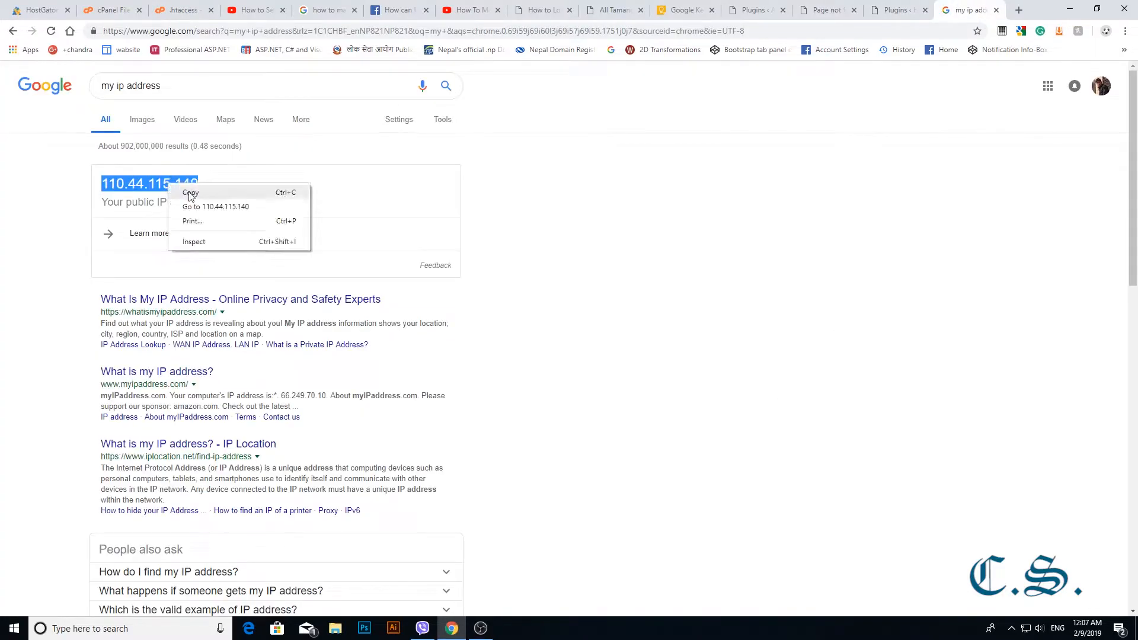
left_click(109, 10)
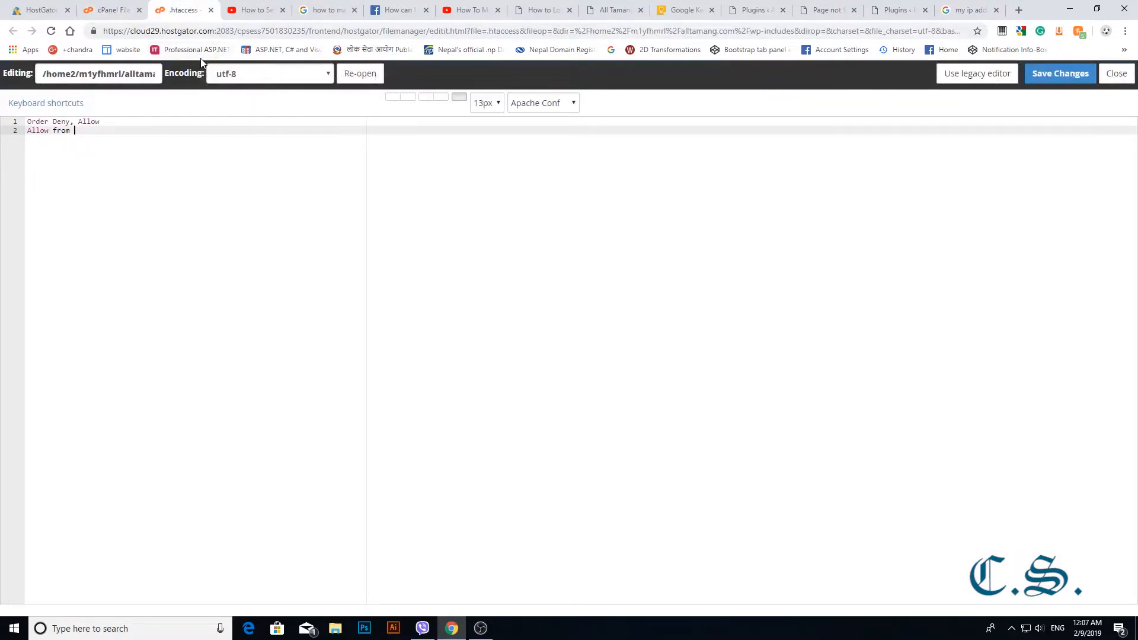
type("110.44.115.140")
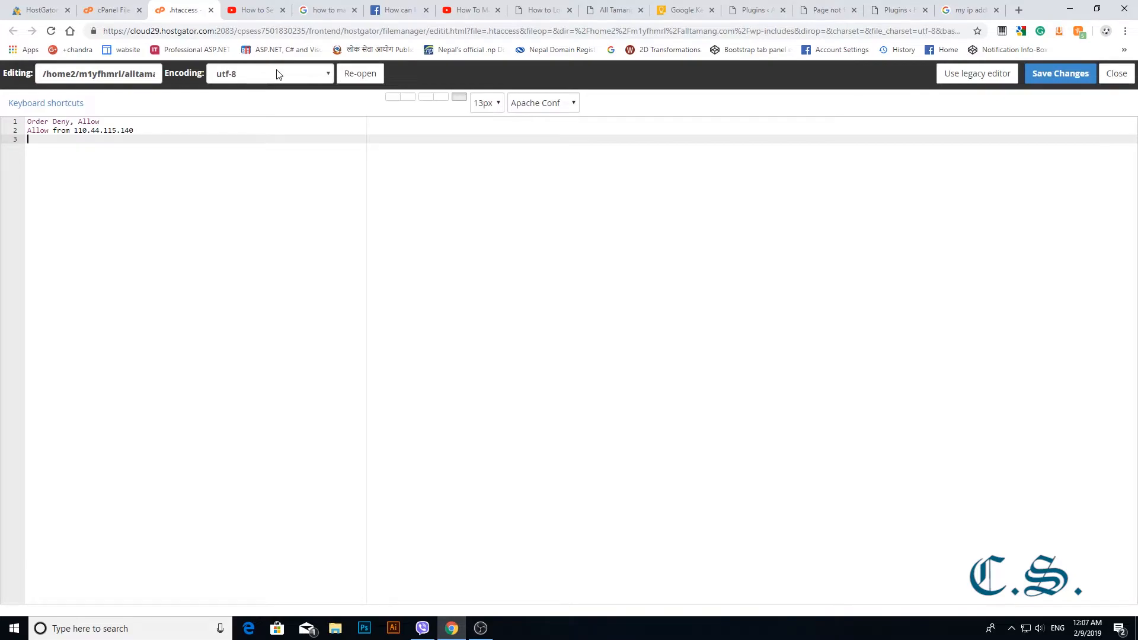
type("Den")
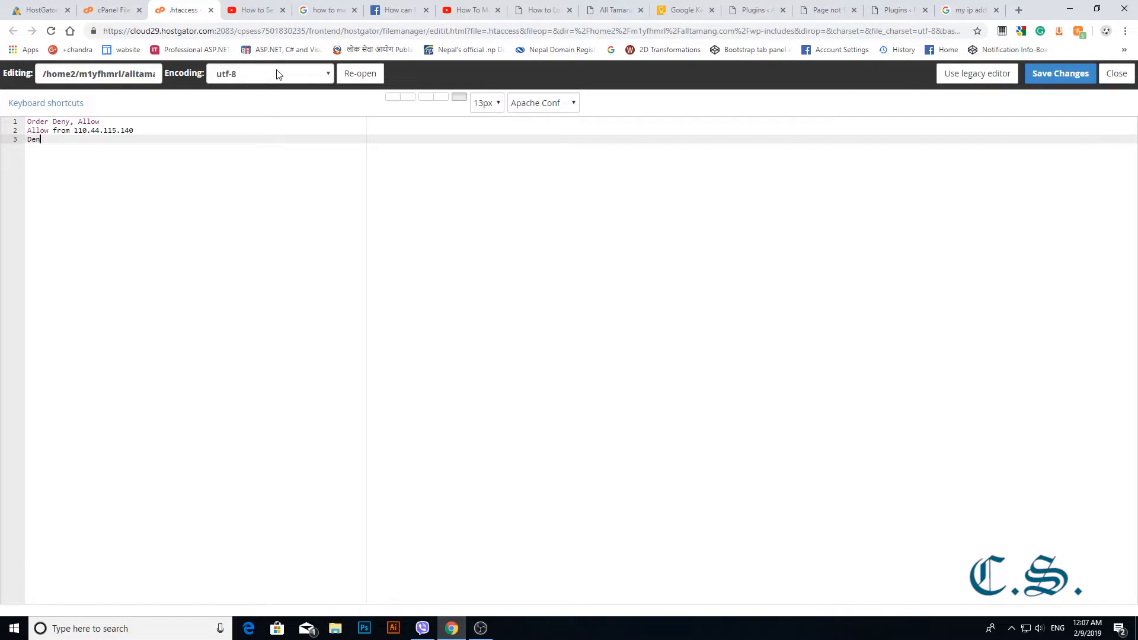
type("y from a;l")
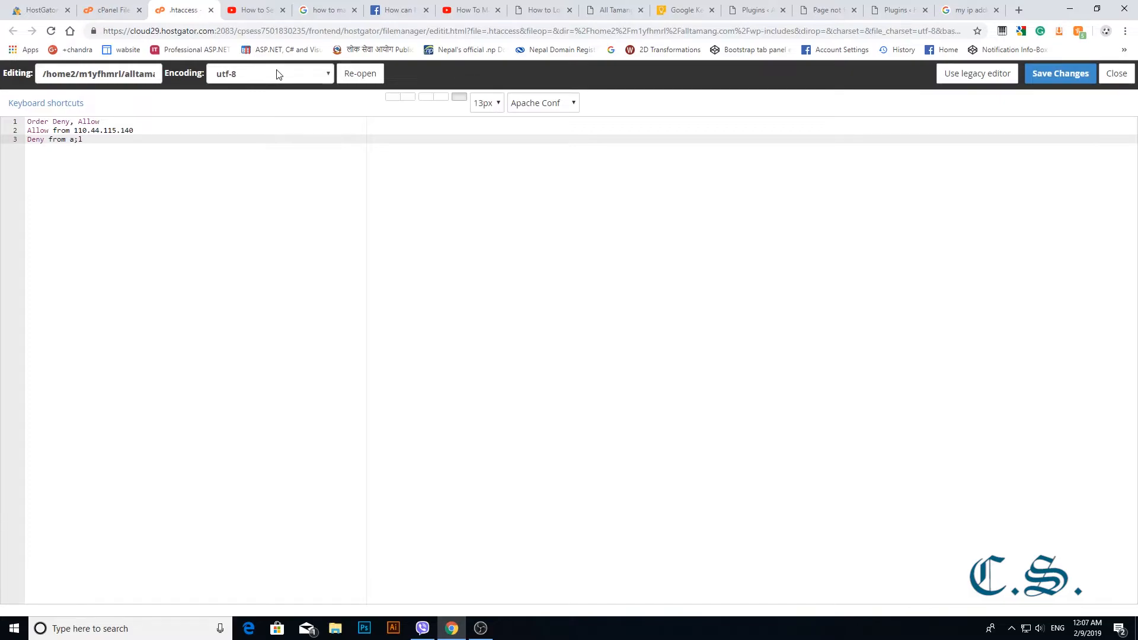
type("all")
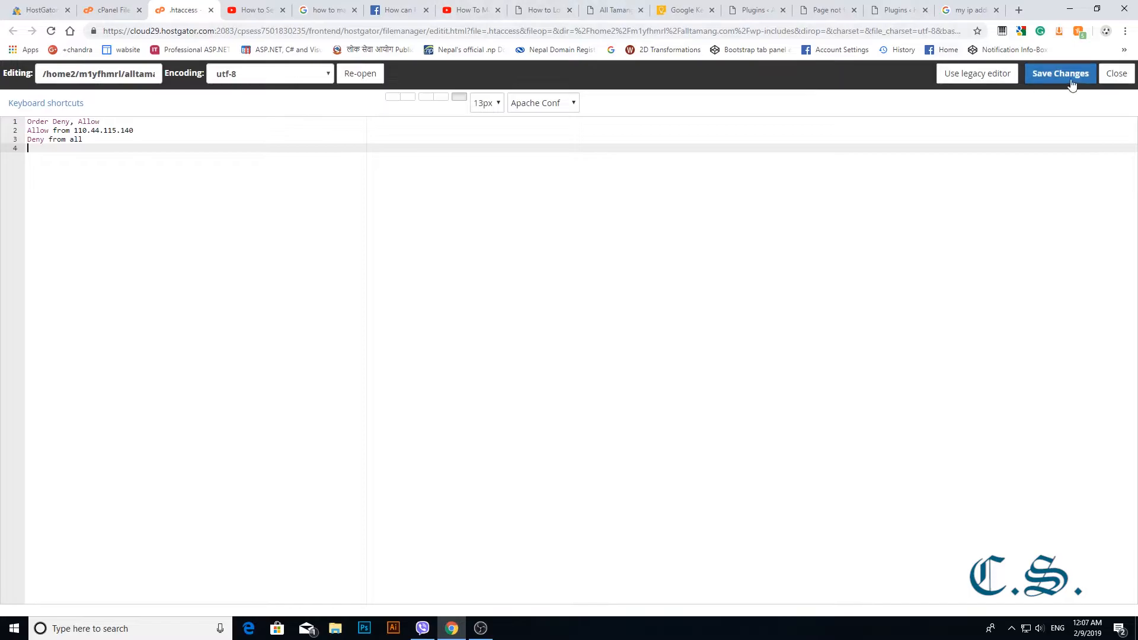
left_click(1059, 73)
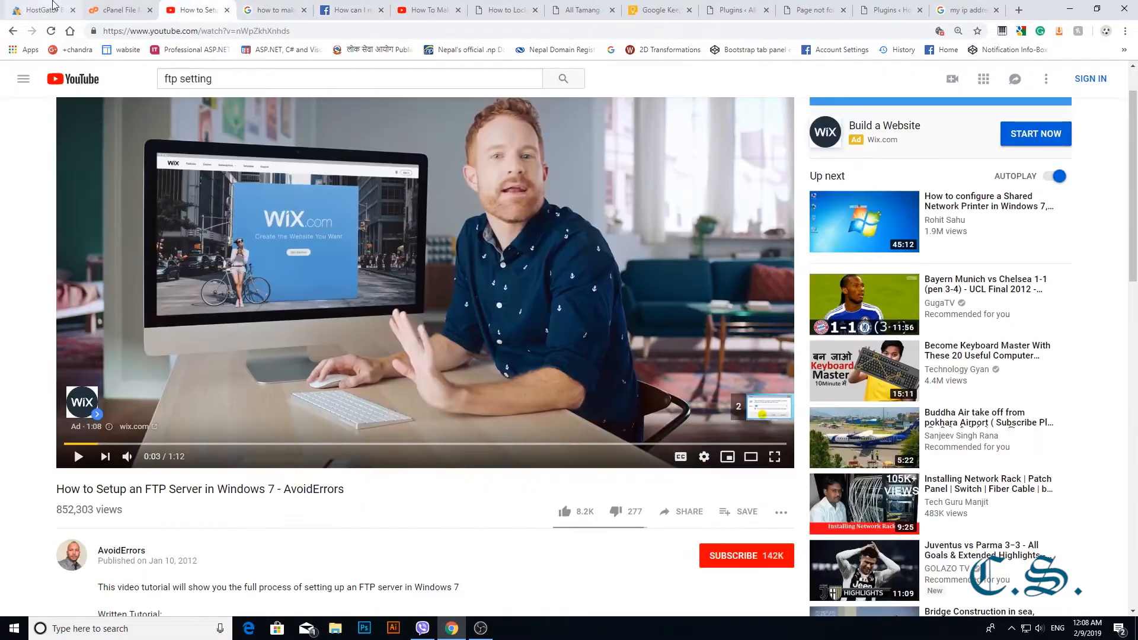
Check .htaccess in the wp-includes listing, then go to HostGator's Addon Domains page.
left_click(116, 9)
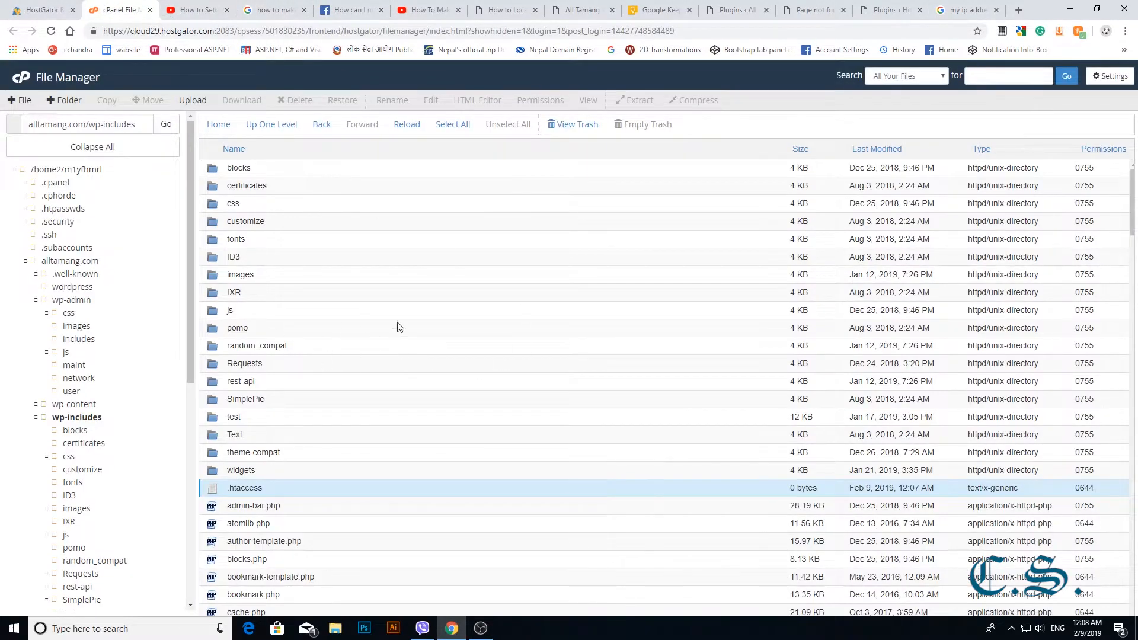
mouse_move(221, 365)
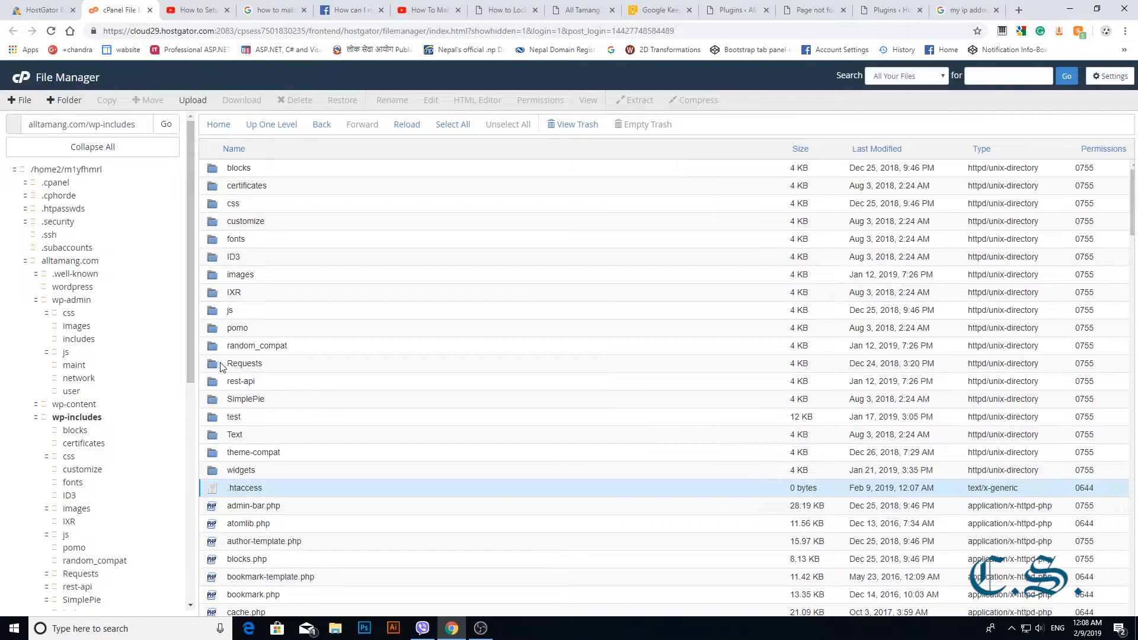
scroll("down", 3)
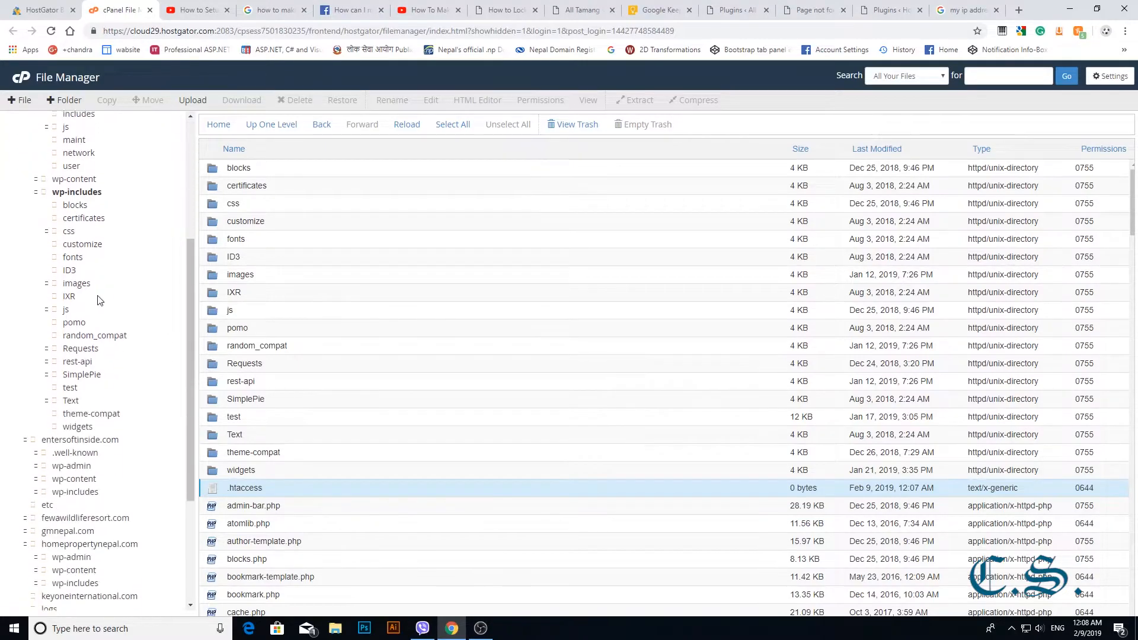
left_click(39, 9)
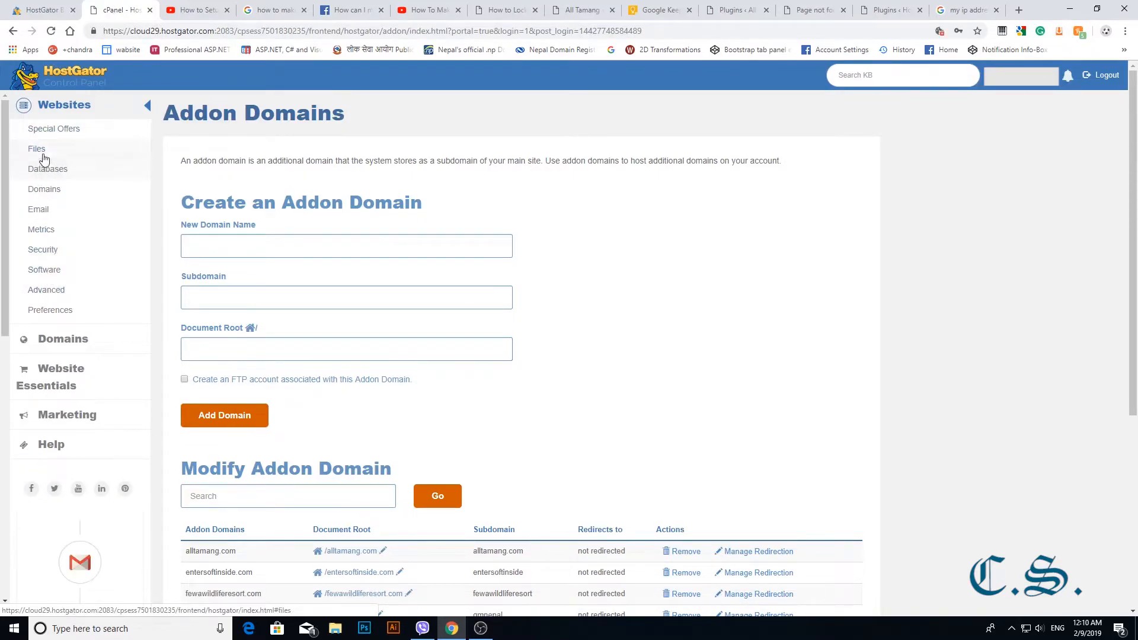
From the Files sidebar, scroll down to Databases and launch phpMyAdmin.
left_click(36, 149)
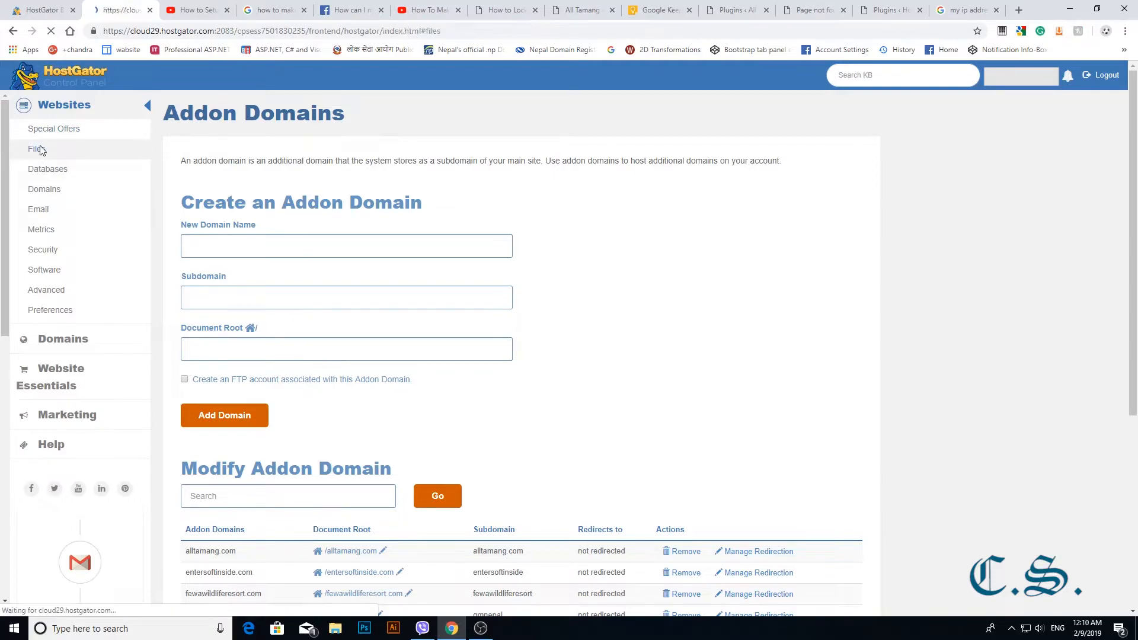
left_click(33, 149)
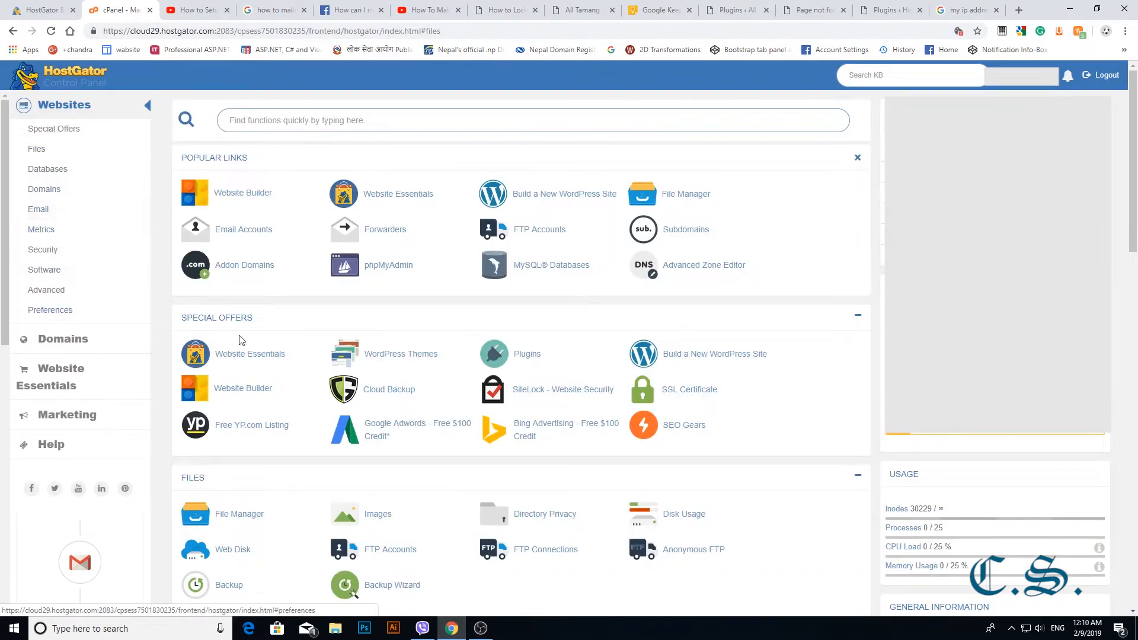
scroll("down", 3)
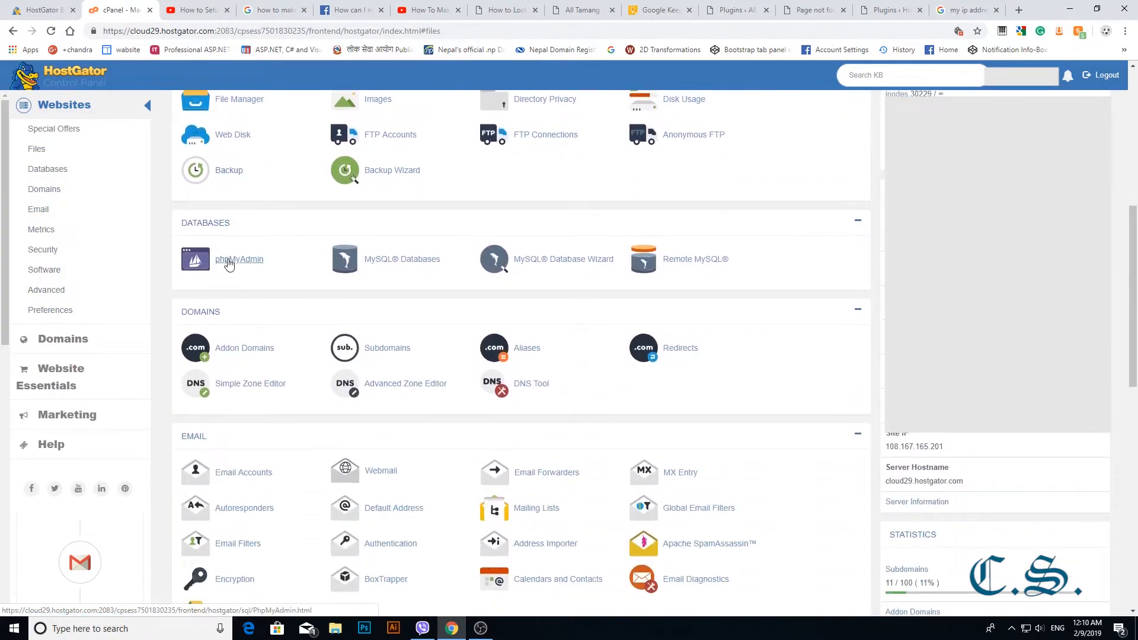
left_click(240, 259)
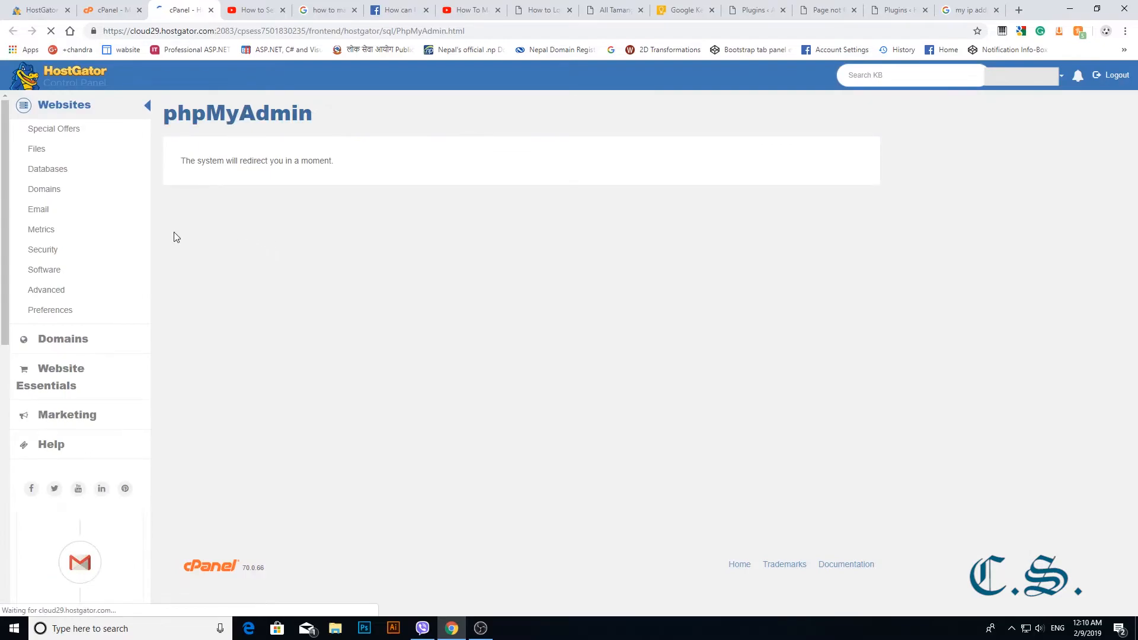
mouse_move(316, 193)
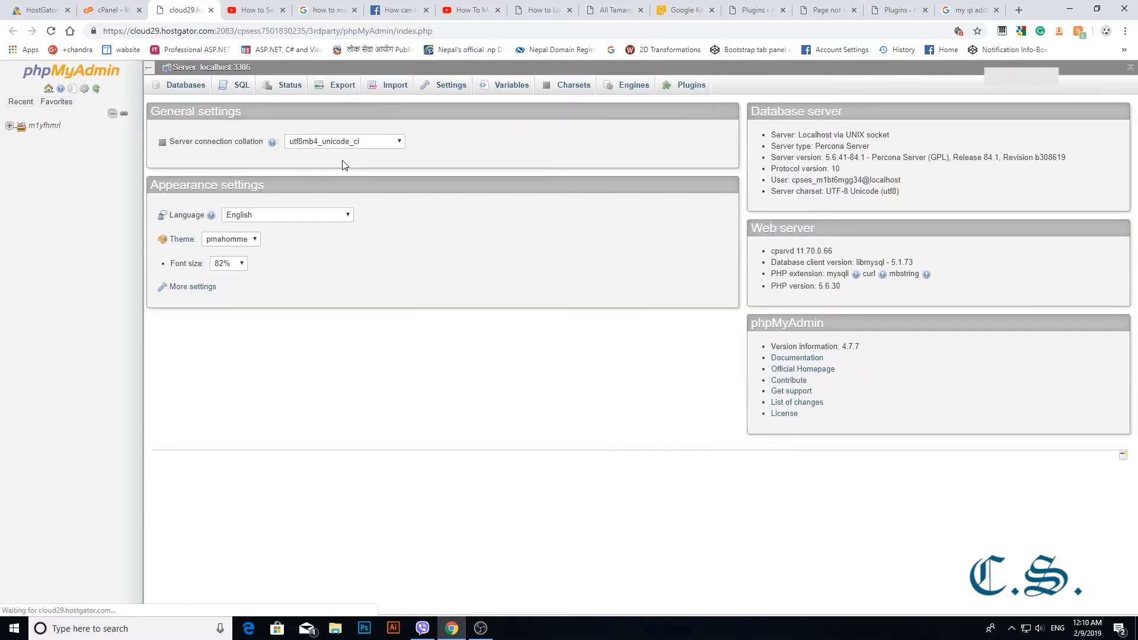
Expand the account tree, open m1yfhmrl_alltamang, and browse the wp_users table.
left_click(10, 126)
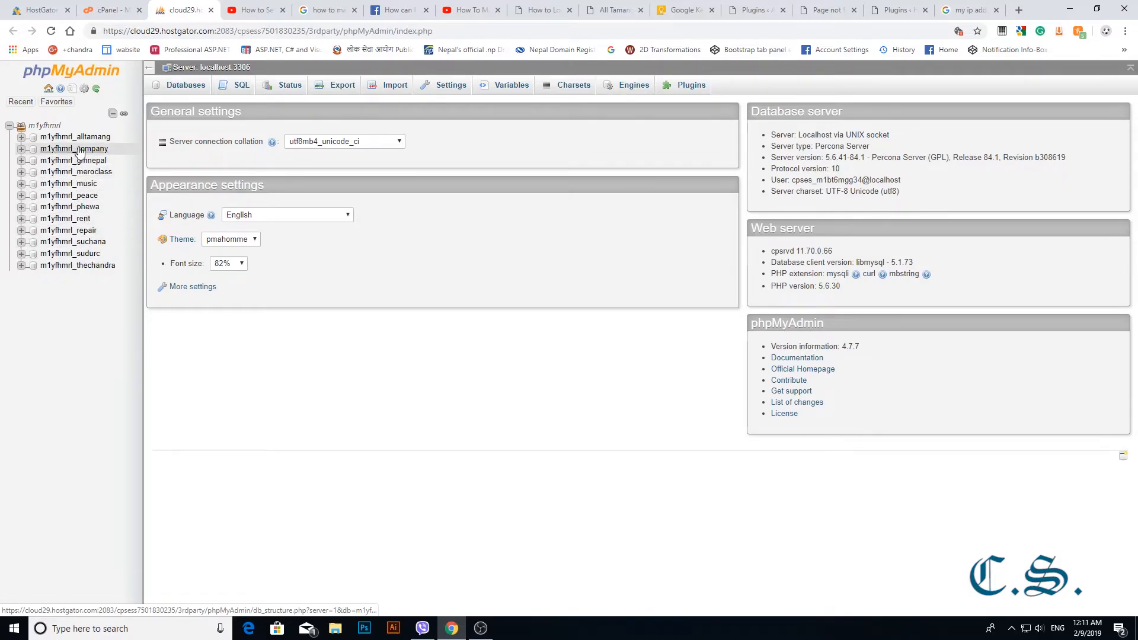
left_click(75, 136)
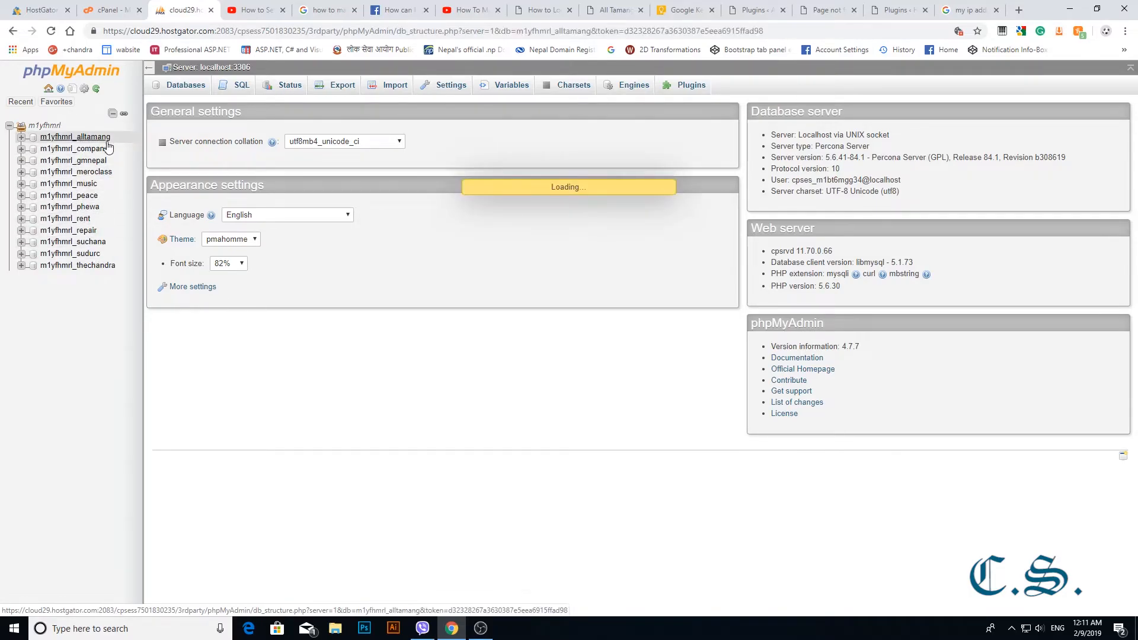
mouse_move(385, 437)
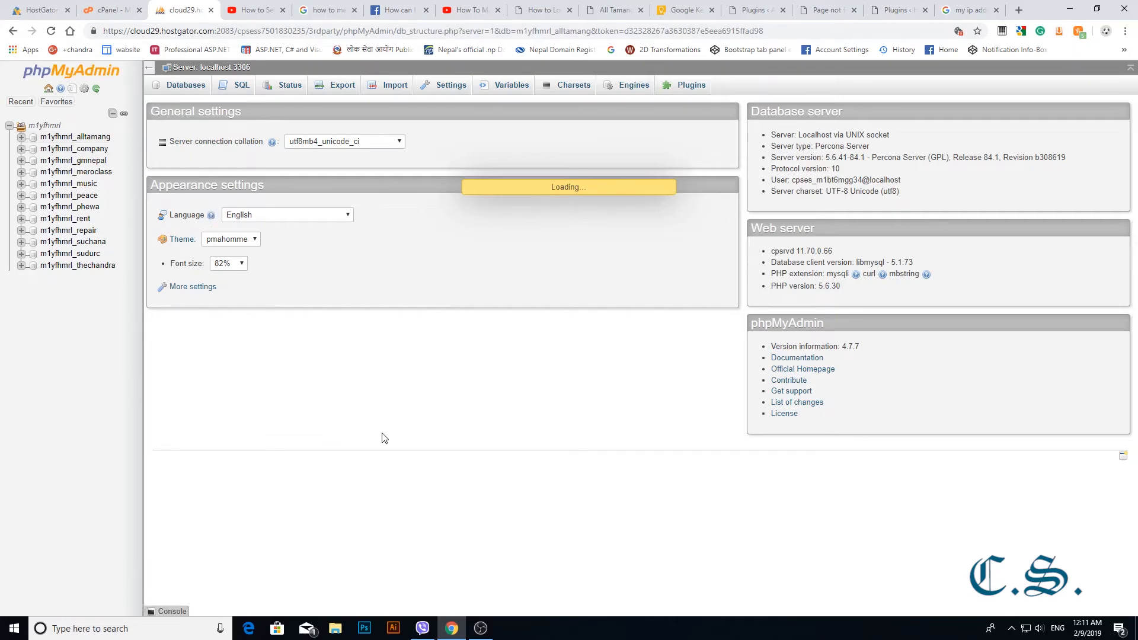
left_click(74, 137)
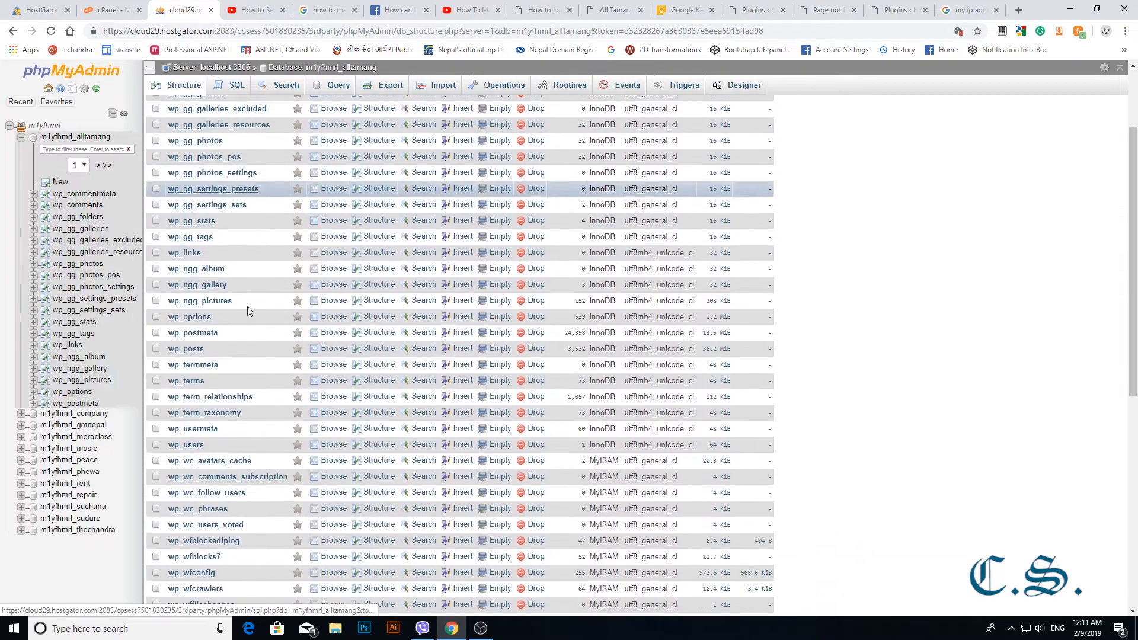
scroll("down", 3)
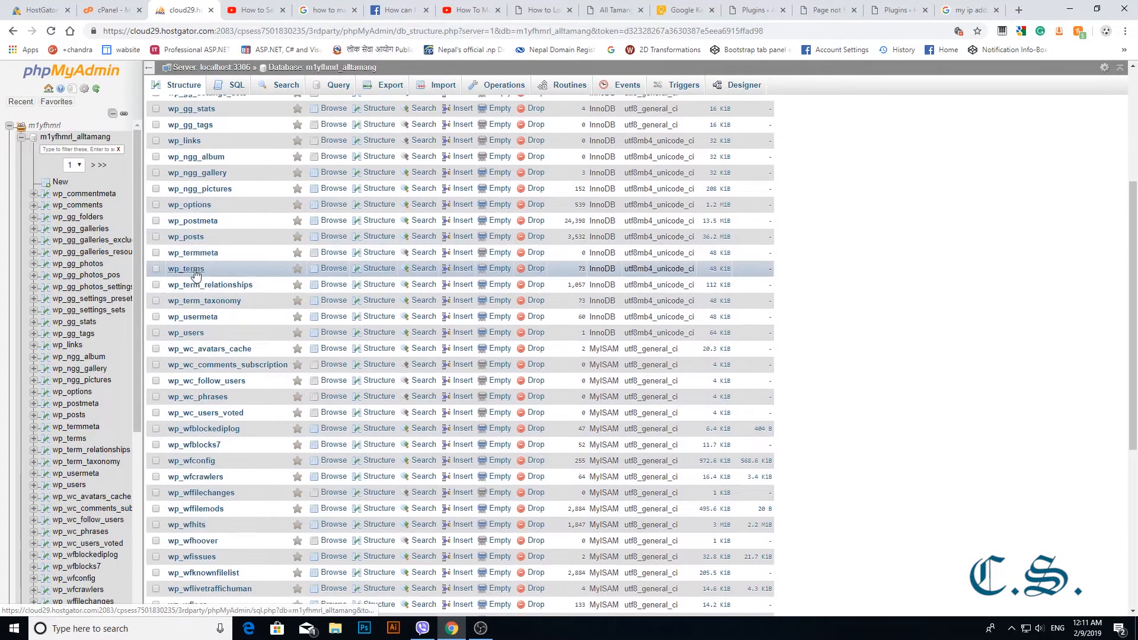
scroll("up", 3)
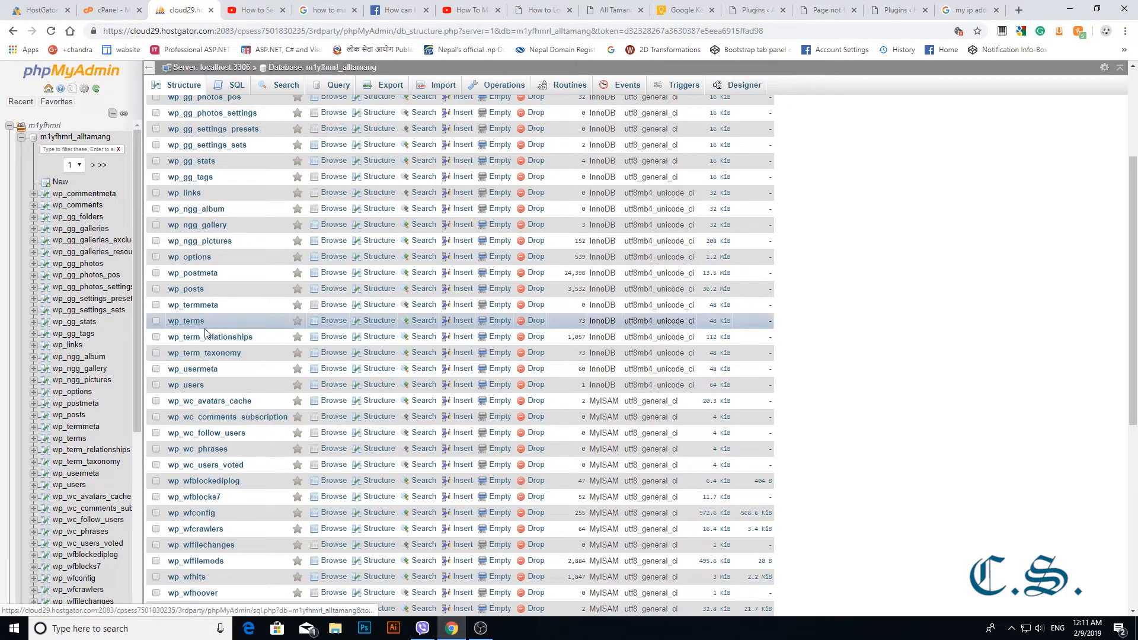
left_click(185, 384)
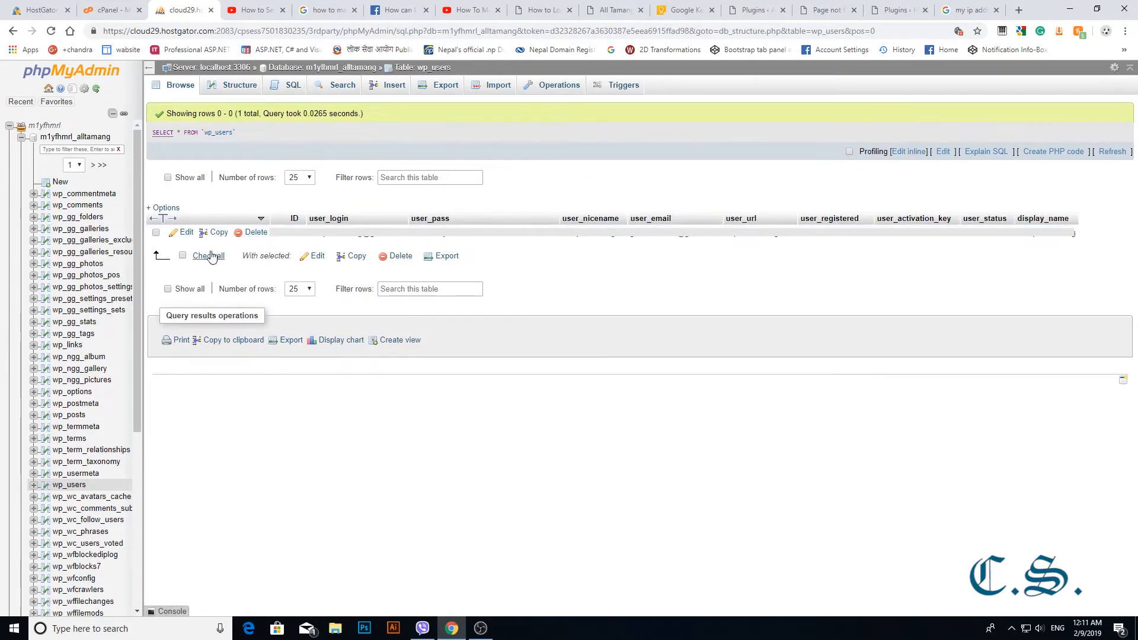
Open the wp_users row for editing and choose MD5 as the user_pass function.
left_click(186, 232)
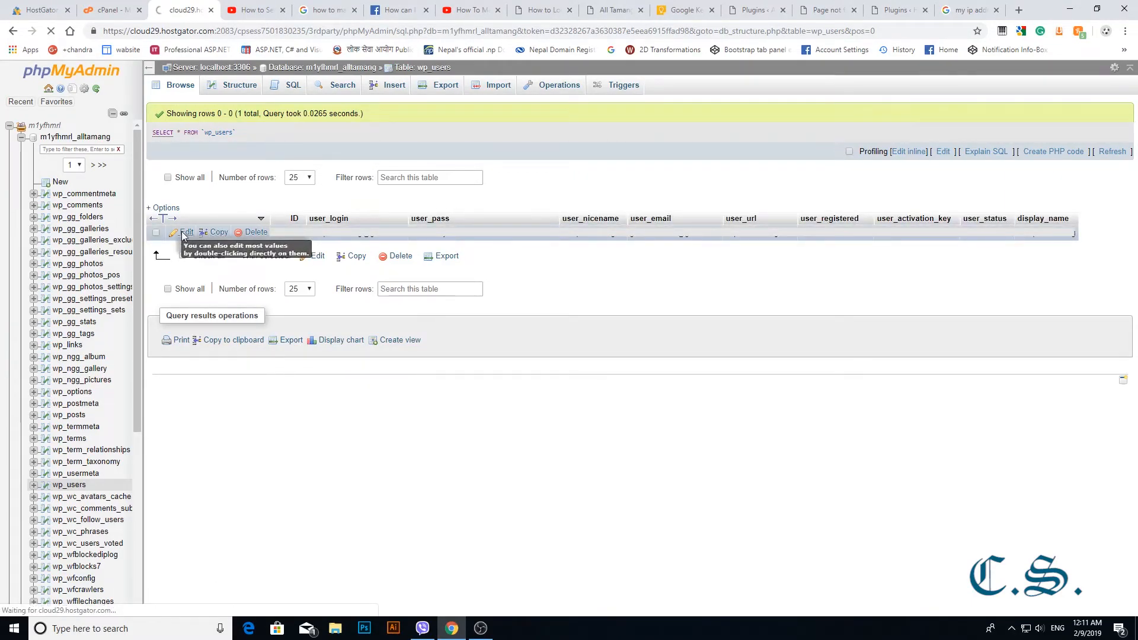
left_click(185, 231)
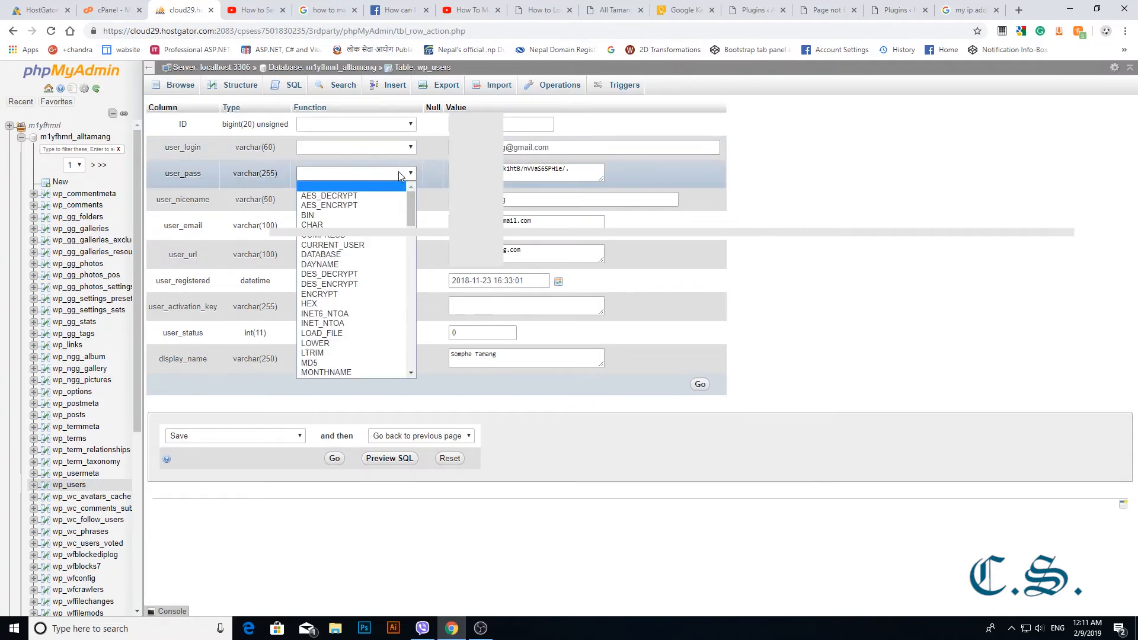
left_click(310, 362)
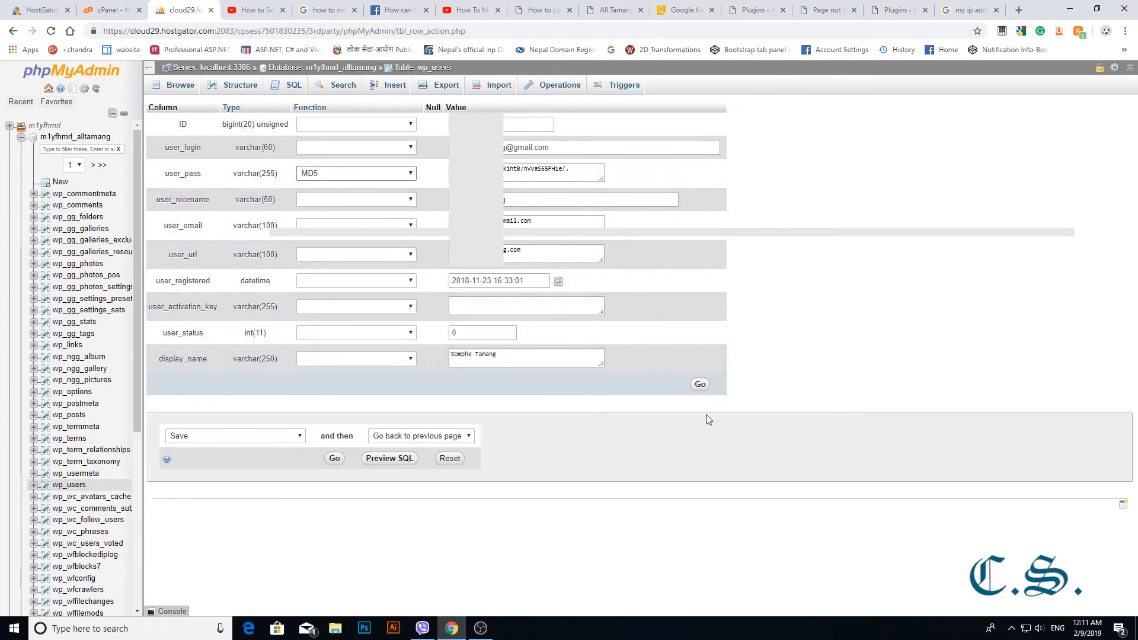
mouse_move(698, 384)
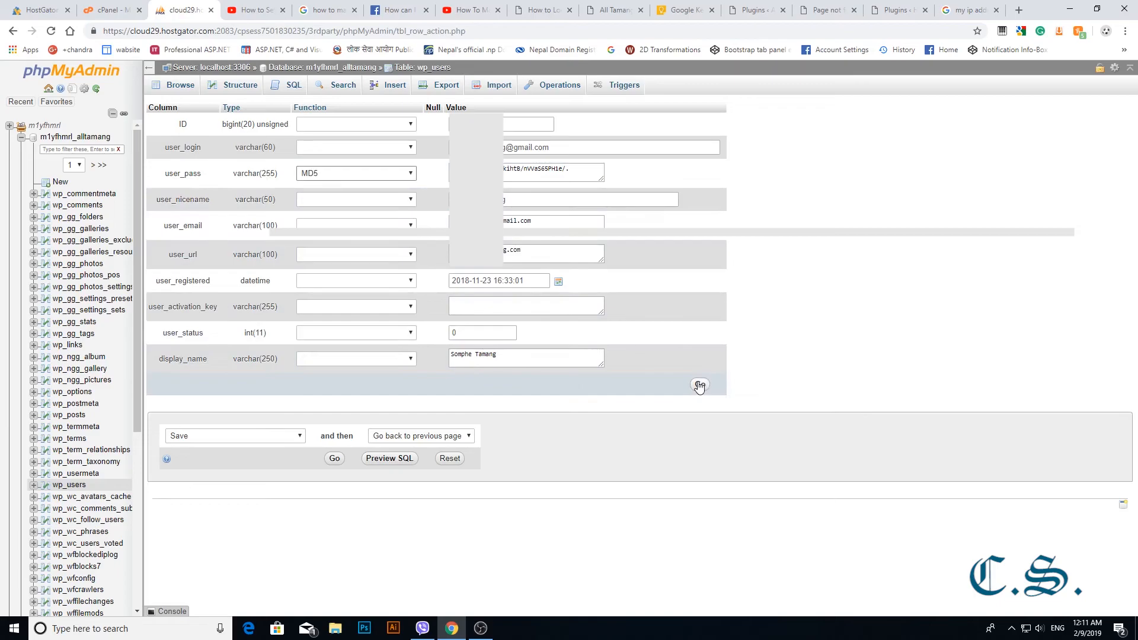
mouse_move(46, 169)
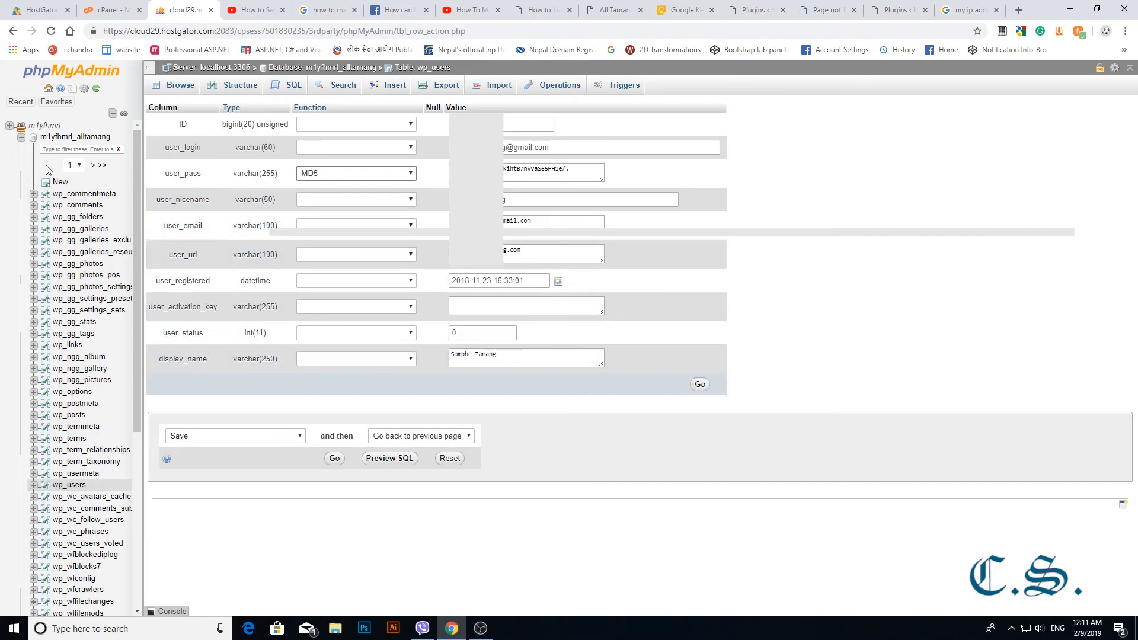